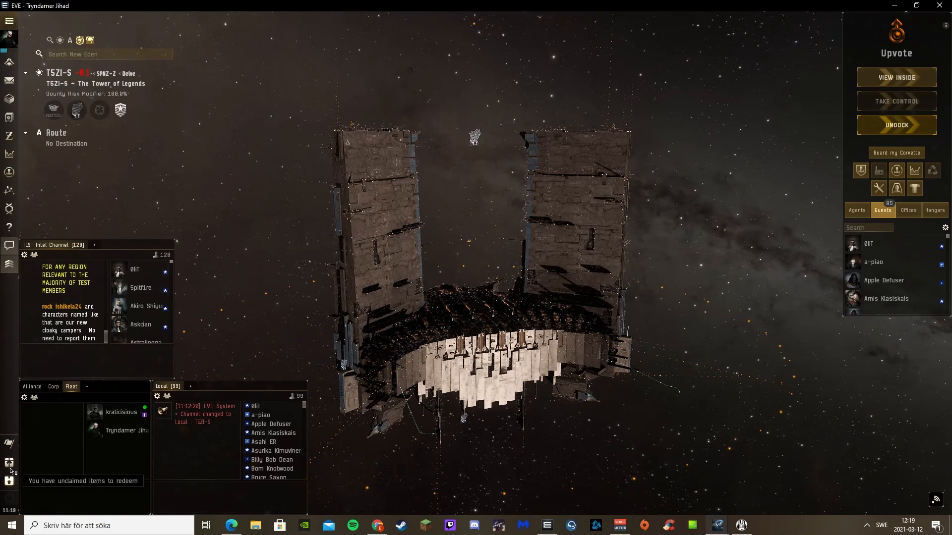
Open the Redeem Items list of 14 items from the Neocom unclaimed-items icon.
left_click(9, 481)
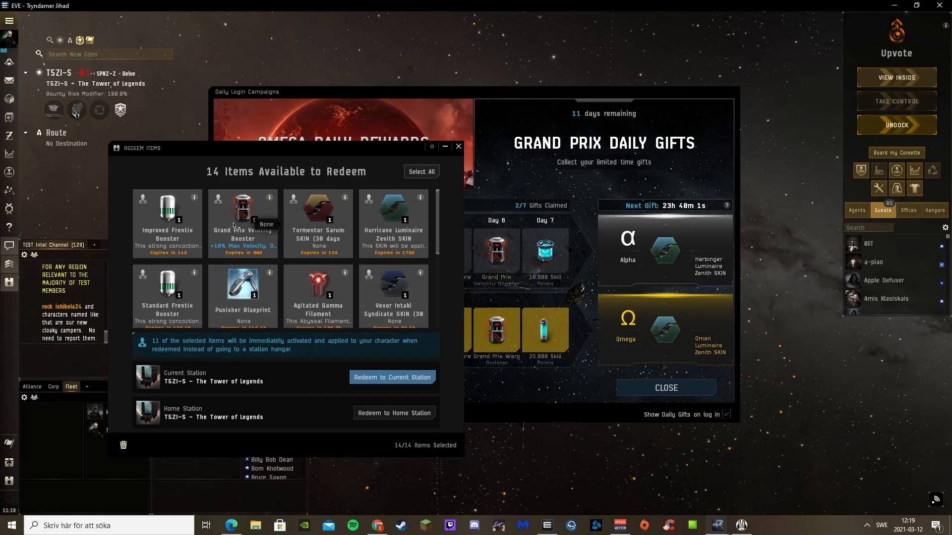
mouse_move(242, 209)
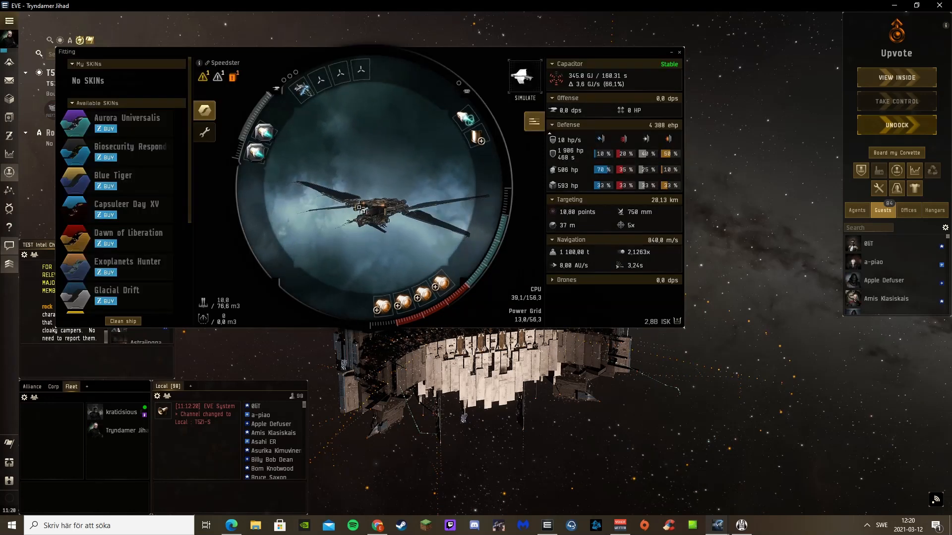
mouse_move(440, 282)
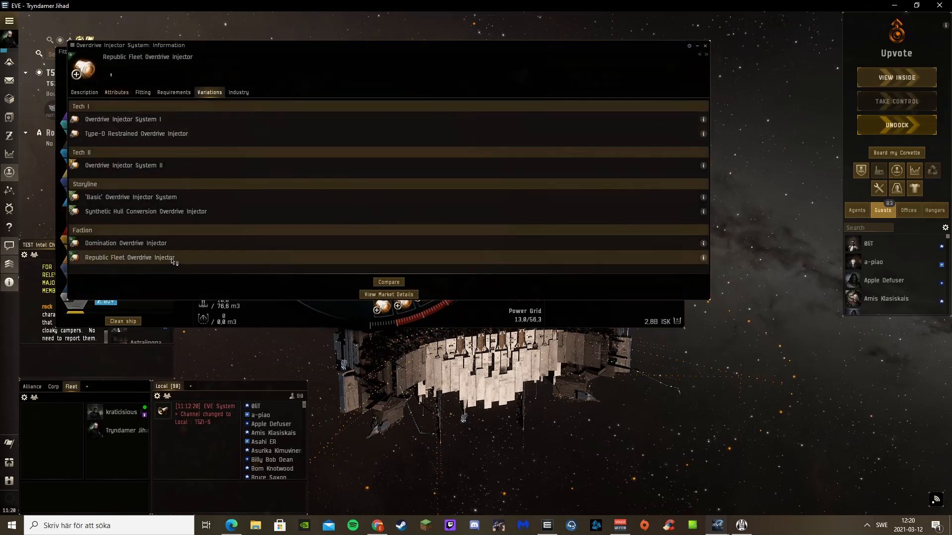
Close the overdrive injector info and view the 5MN Abyssal Microwarpdrive's attributes.
left_click(116, 92)
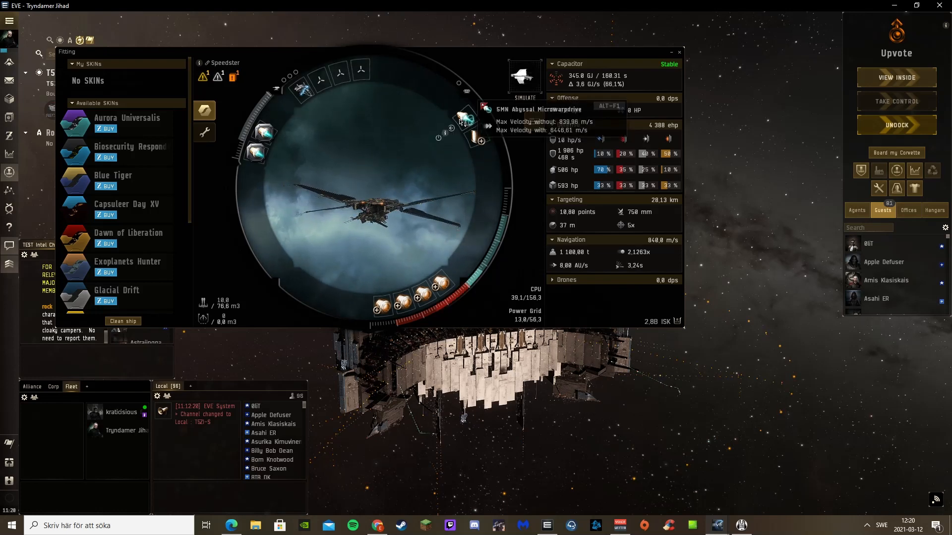
left_click(451, 130)
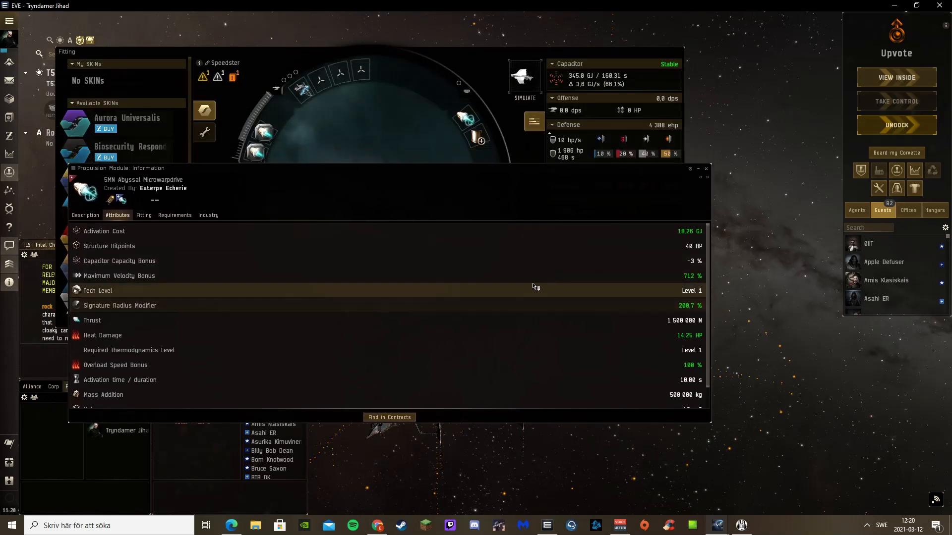
mouse_move(676, 279)
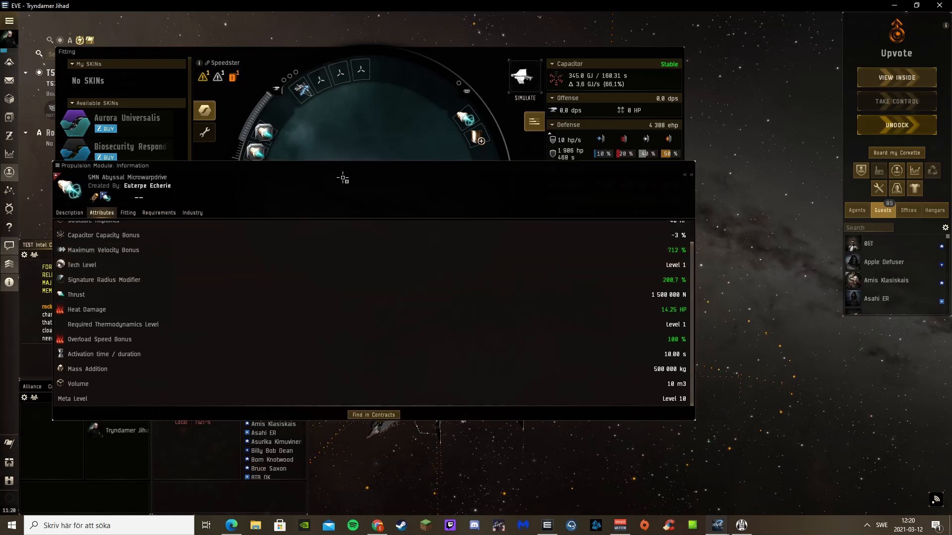
left_click_drag(343, 178, 328, 178)
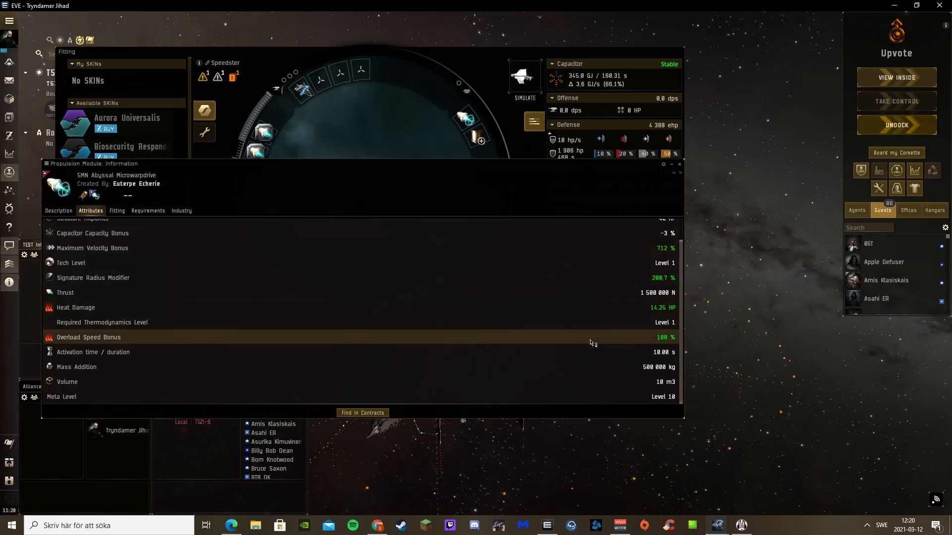
mouse_move(595, 347)
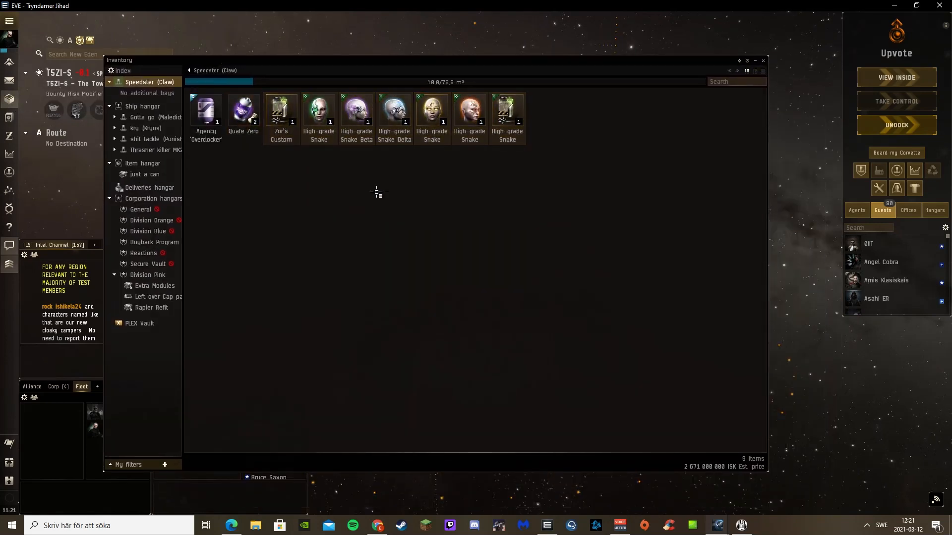
View the attributes of the High-grade Snake Omega, Alpha and Beta implants.
double_click(506, 109)
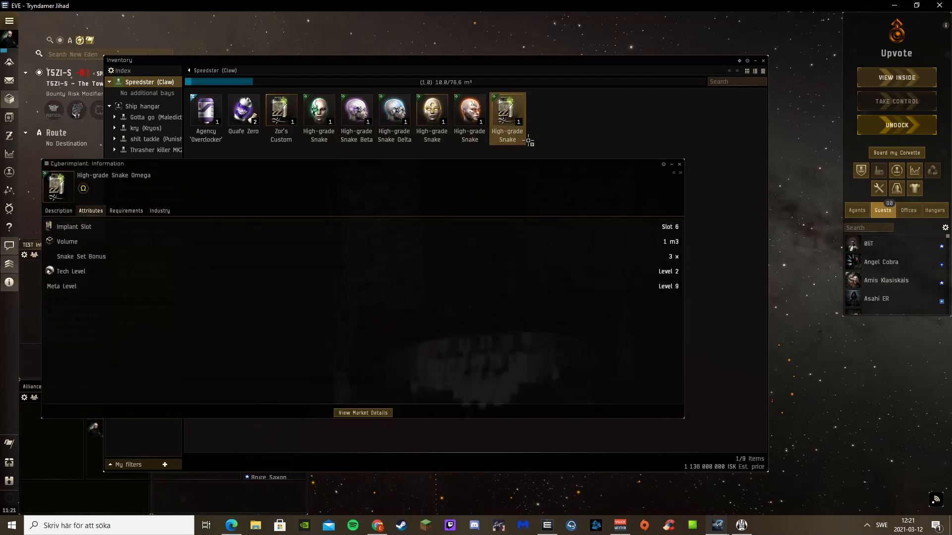
right_click(318, 113)
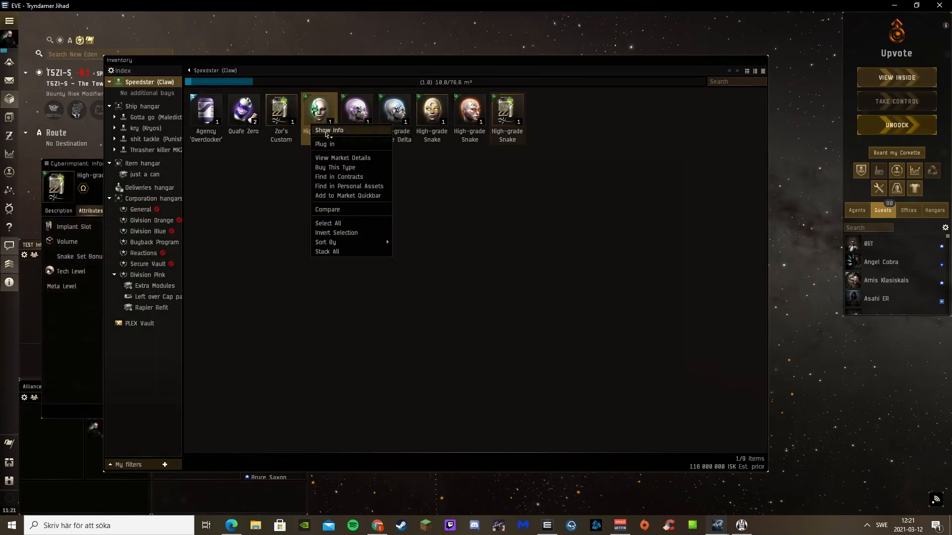
left_click(329, 130)
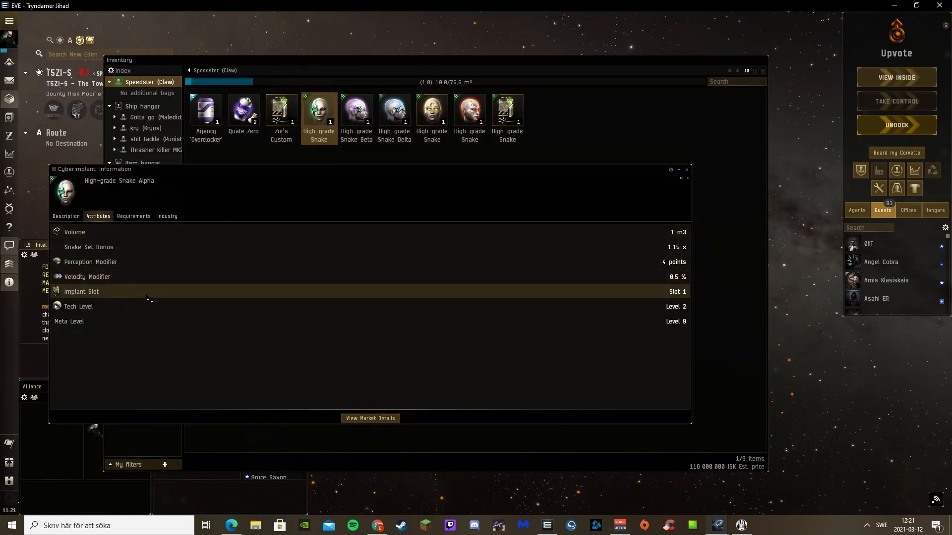
right_click(357, 109)
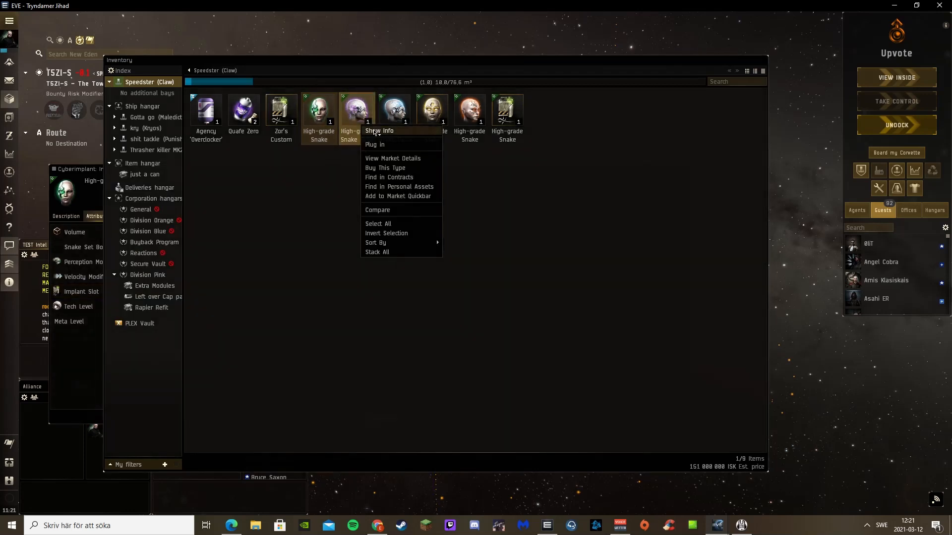
left_click(379, 130)
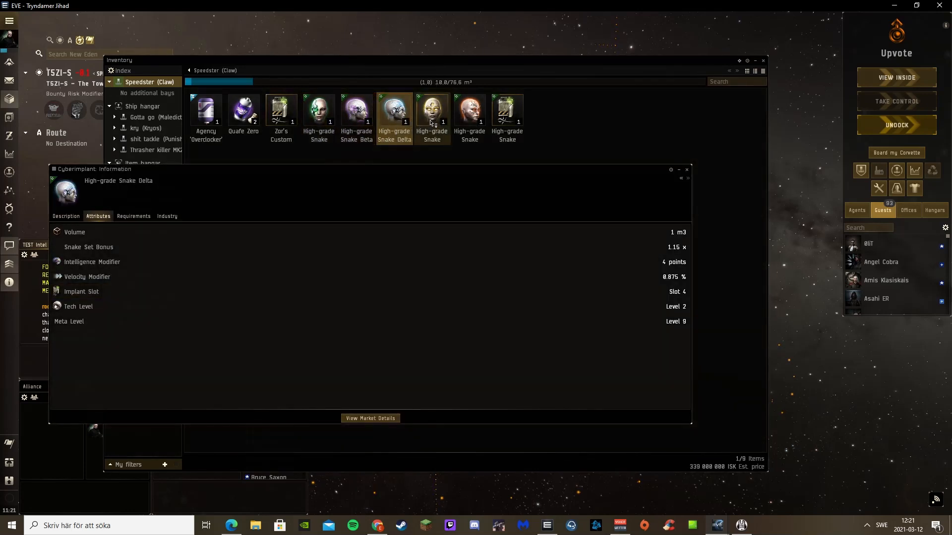
right_click(469, 109)
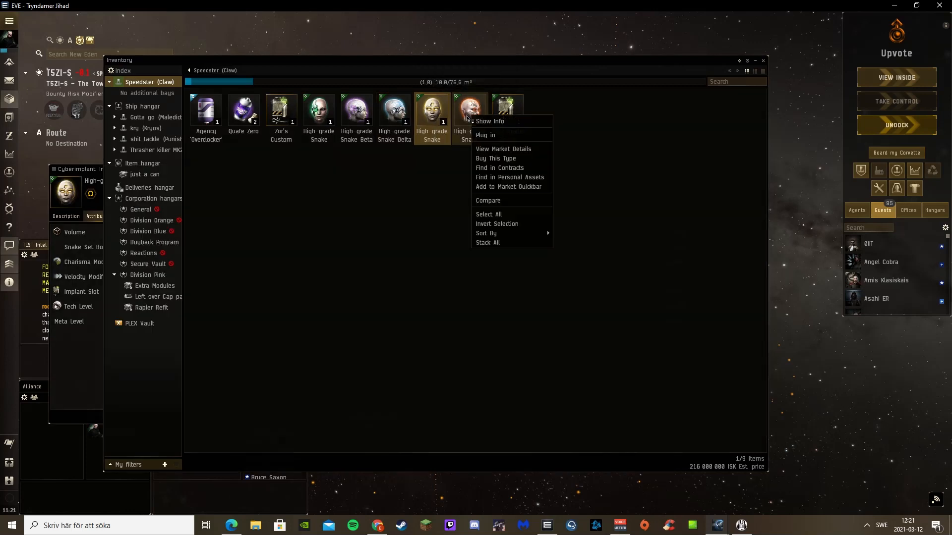
left_click(489, 121)
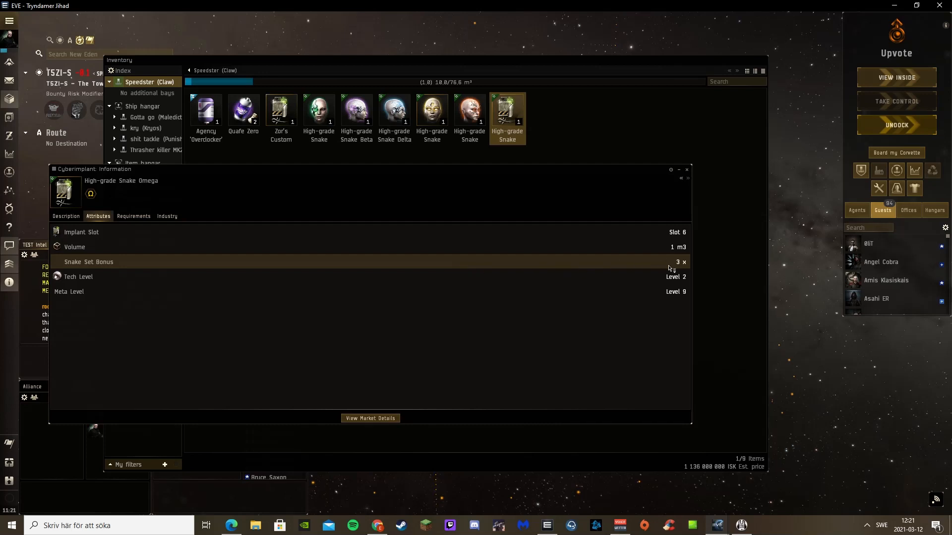
right_click(319, 110)
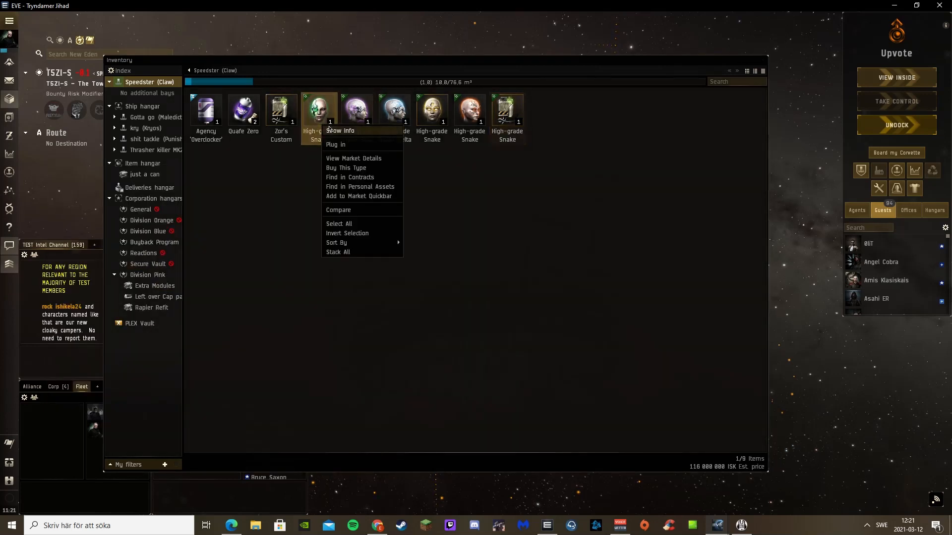
left_click(340, 131)
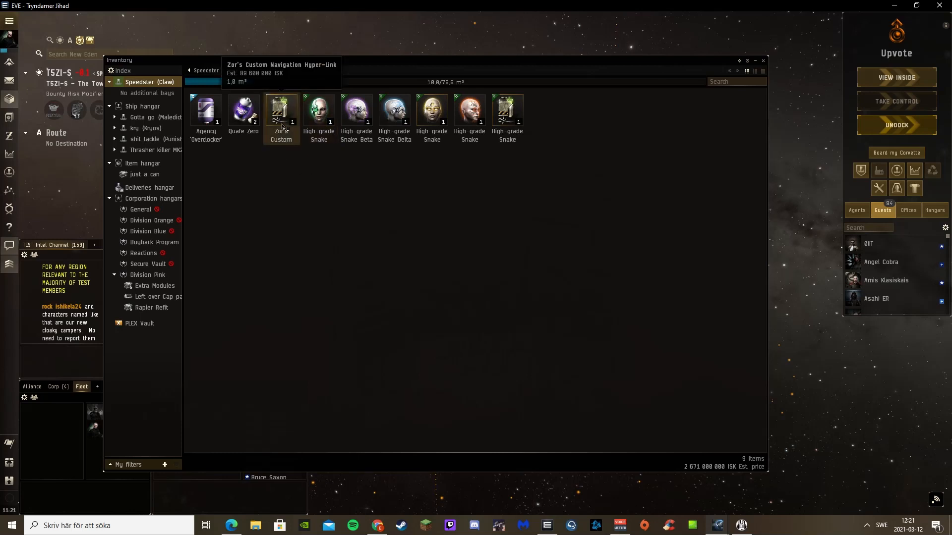
Check the speed bonuses of Zor's Custom Navigation Hyper-Link, Quafe Zero and Agency Overclocker.
right_click(282, 109)
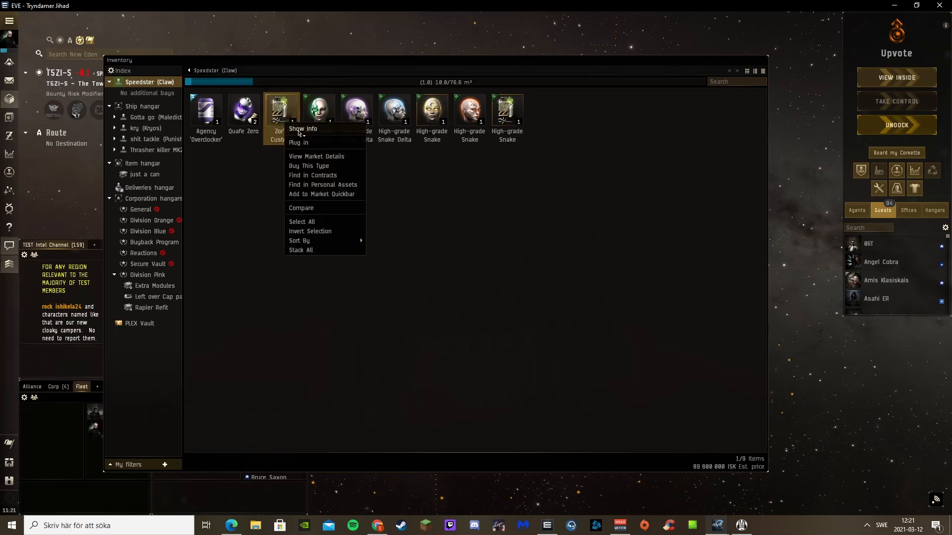
left_click(303, 129)
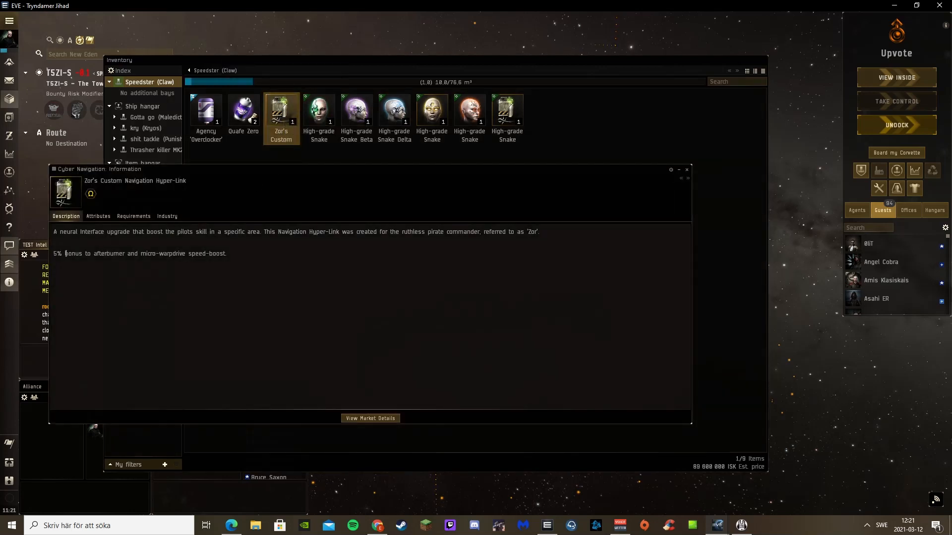
left_click_drag(66, 254, 176, 253)
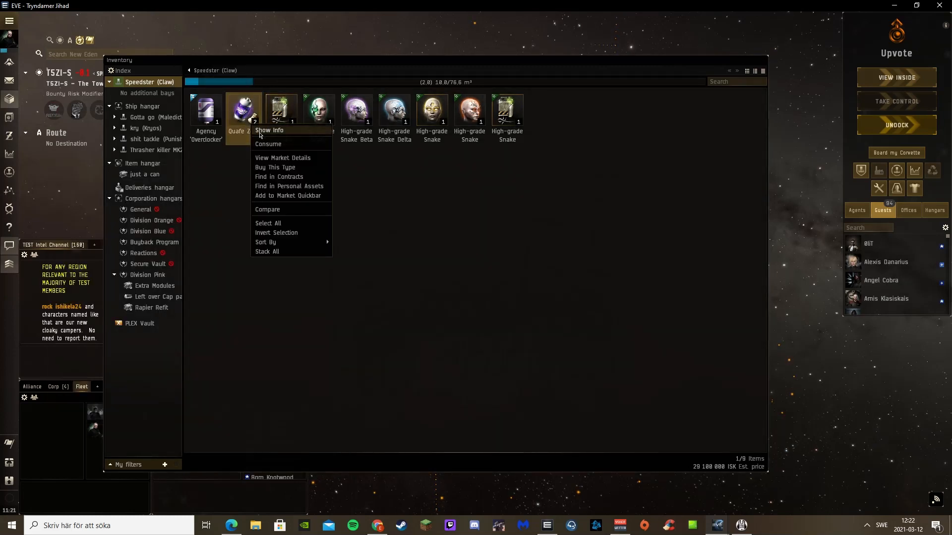
left_click(268, 130)
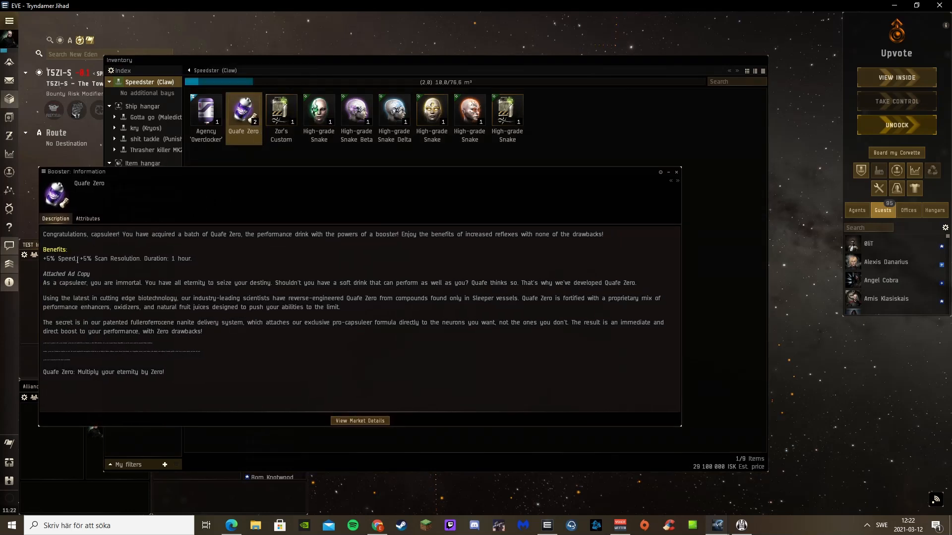
right_click(205, 111)
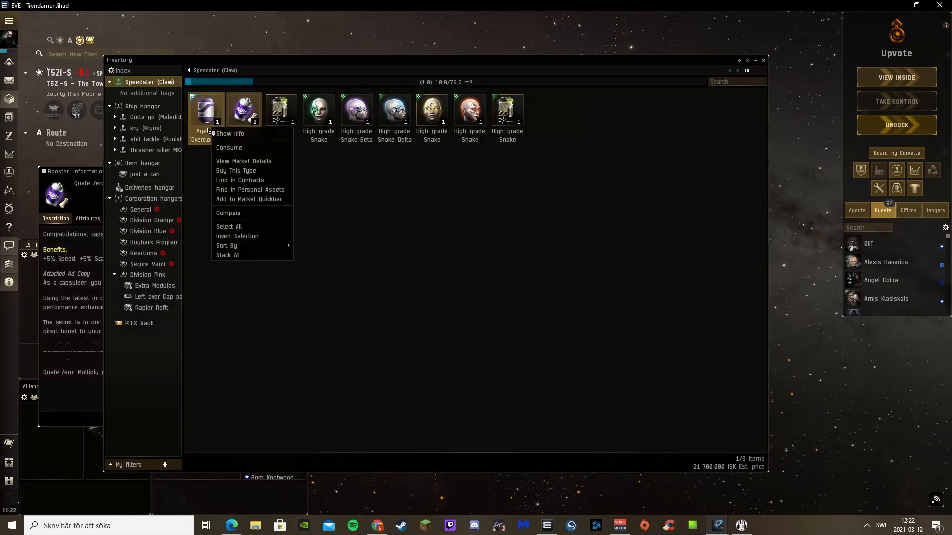
left_click(229, 133)
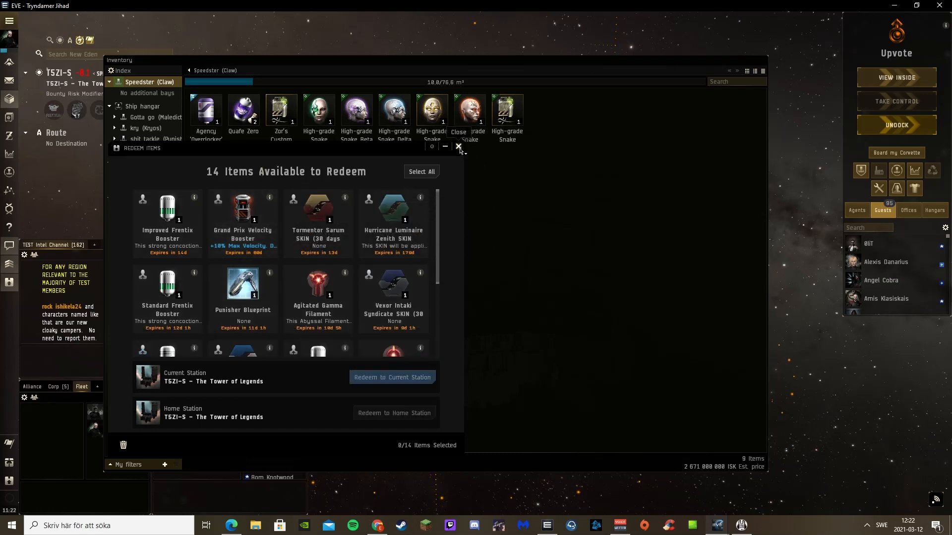
Close the Redeem Items list to return to the Claw's fitting view.
left_click(458, 147)
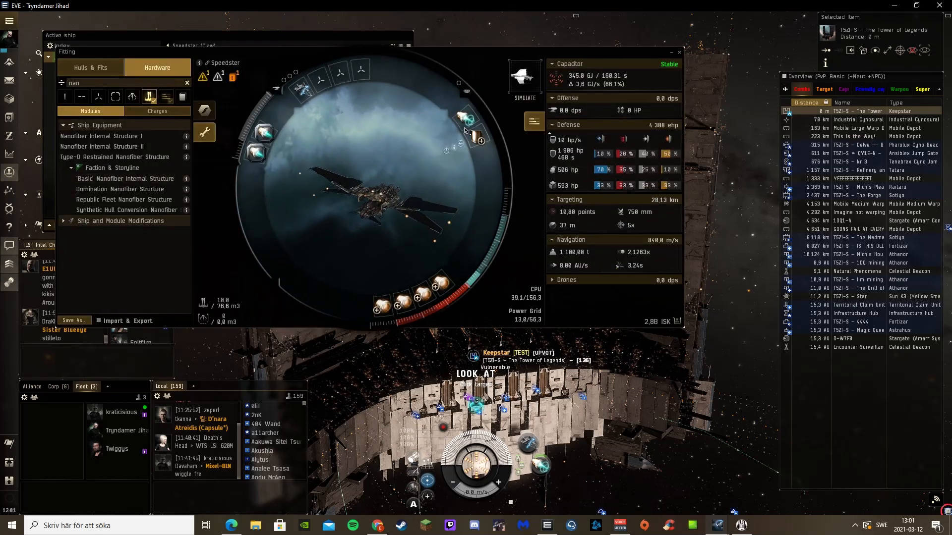
Close the Fitting window, leaving Agency Overclocker and Quafe Zero in cargo.
left_click(466, 118)
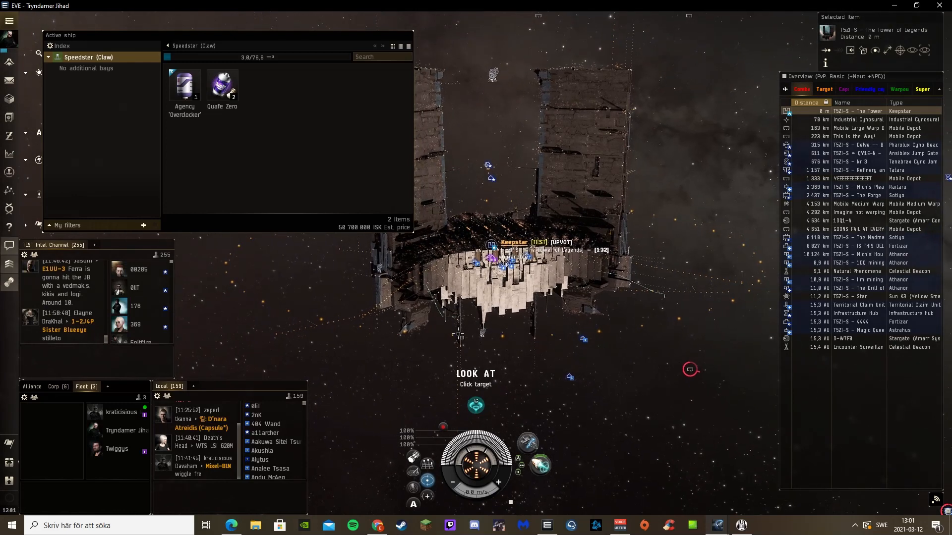
Consume the Agency Overclocker and Quafe Zero boosters from the Claw's cargo.
right_click(221, 85)
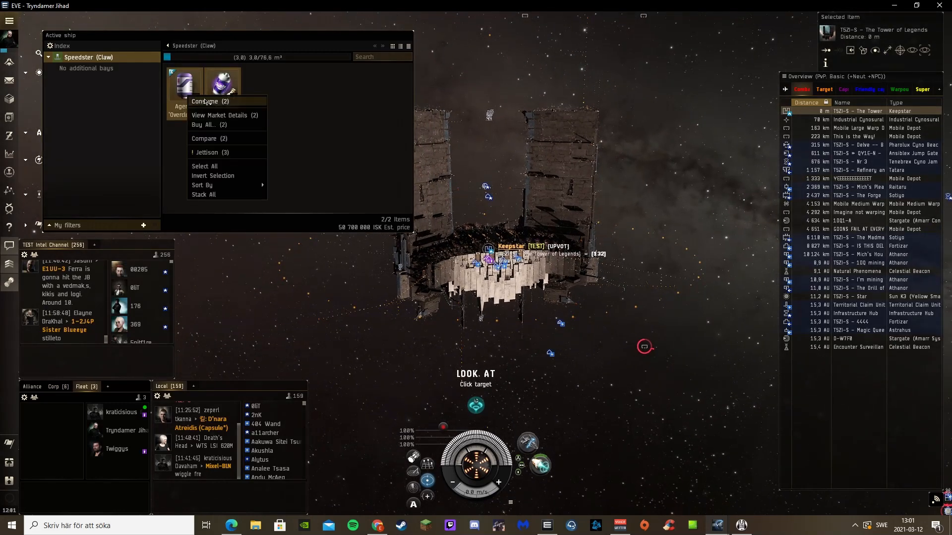
left_click(208, 101)
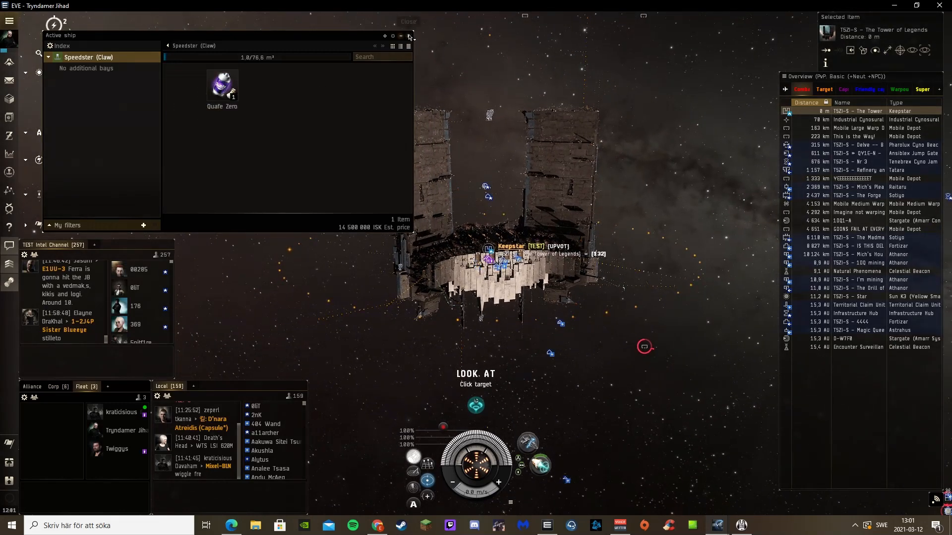
right_click(222, 84)
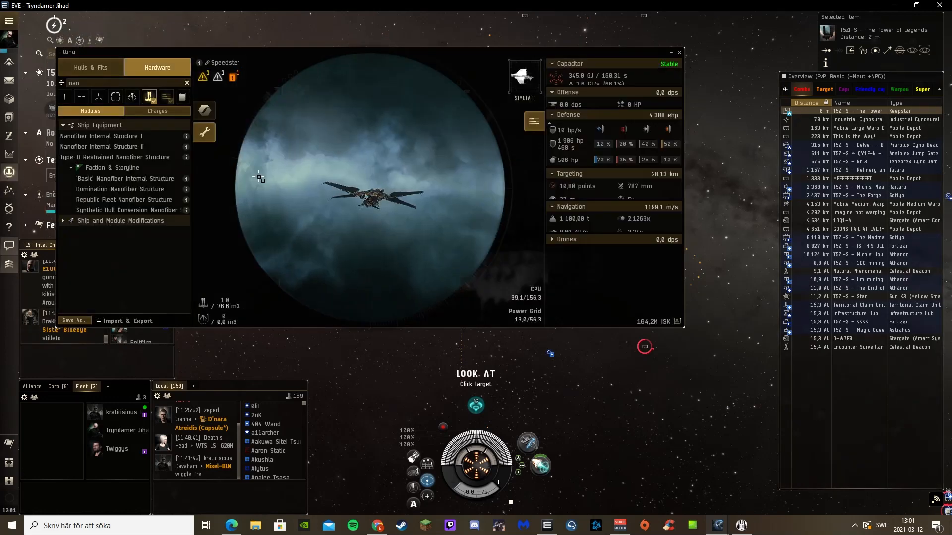
Close the Fitting window to reach the 13-item redeem list.
left_click(523, 76)
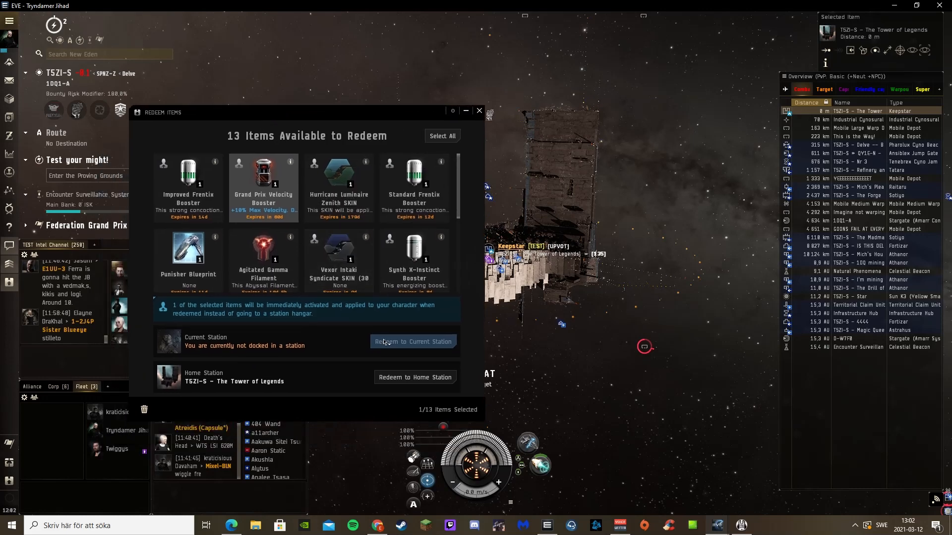
Redeem the Grand Prix Velocity Booster to the current station and confirm activating it.
left_click(412, 341)
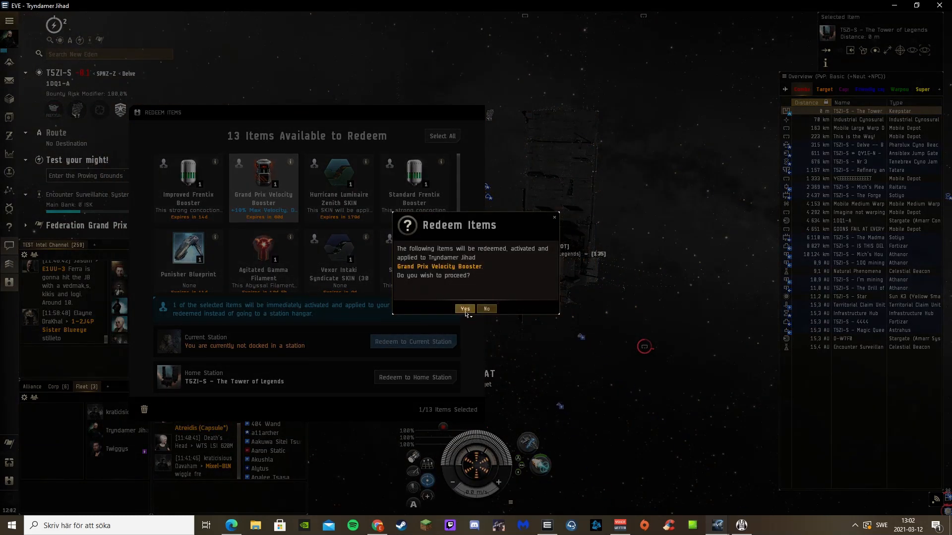
left_click(464, 309)
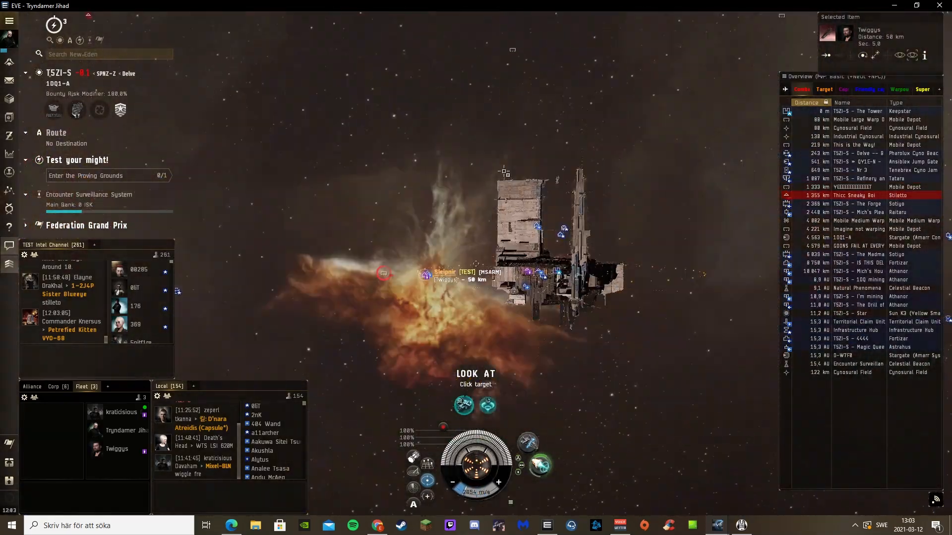
Warp the boosted Claw to Mich's Pleasure Hub at top speed.
left_click(855, 111)
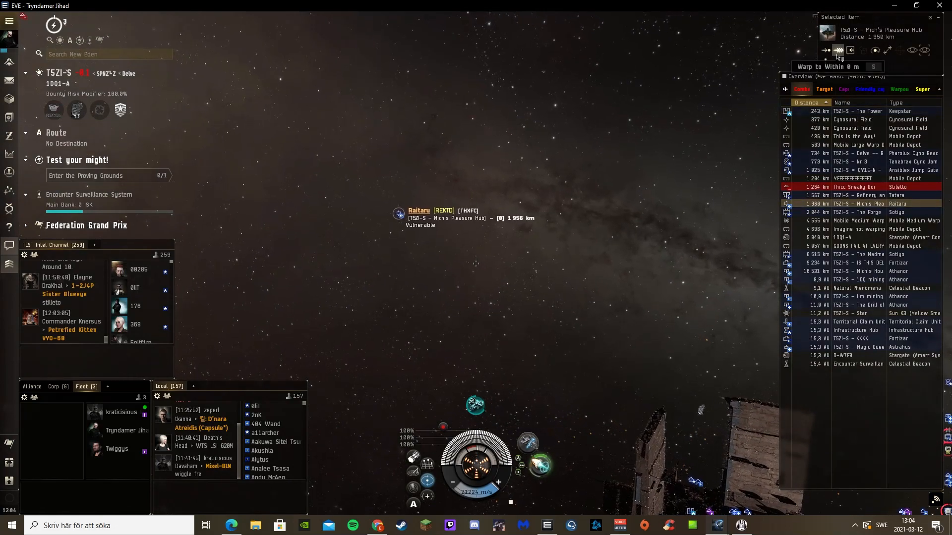
left_click(838, 51)
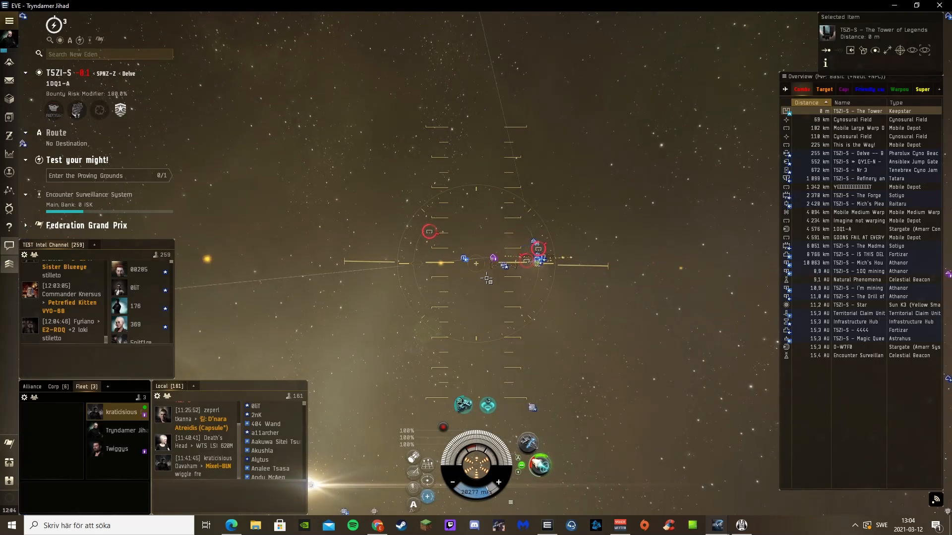
mouse_move(428, 479)
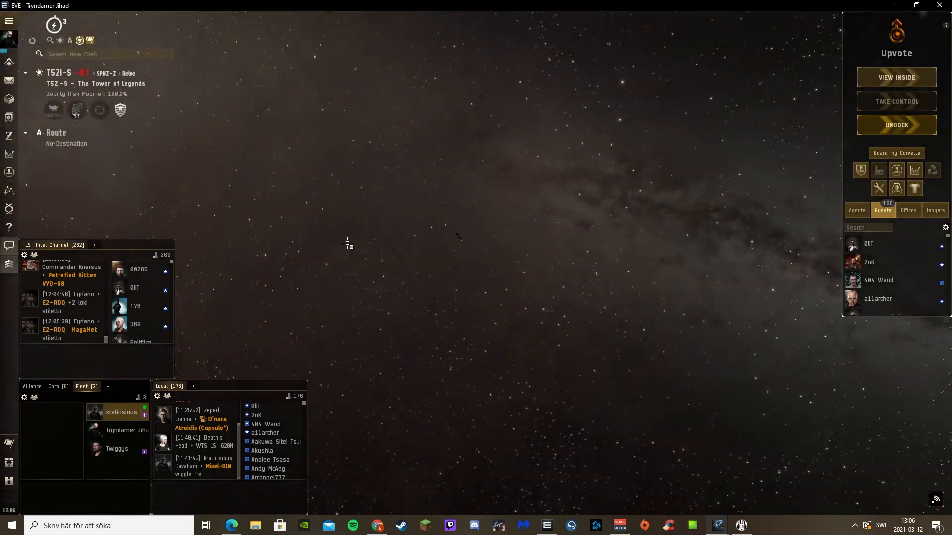
Open the station item hangar with the capital ship active.
left_click(9, 172)
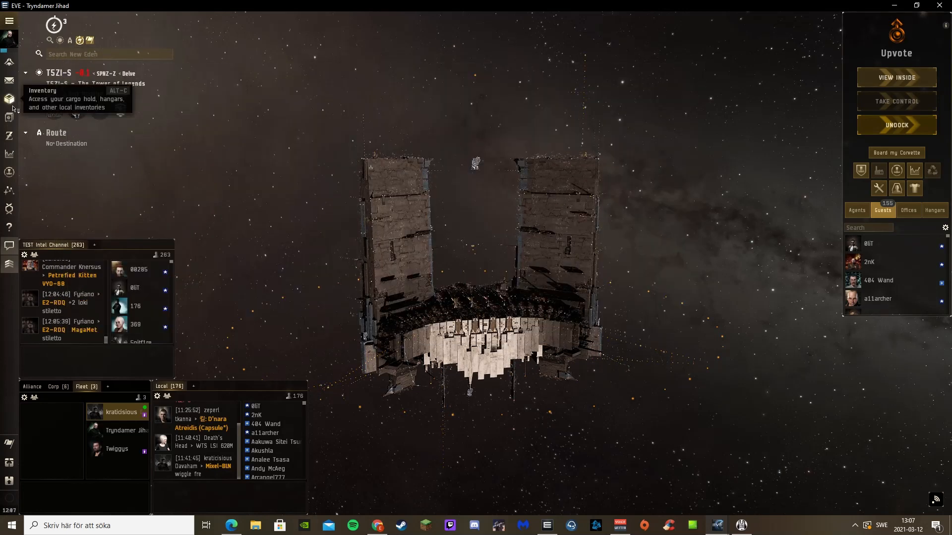
left_click(9, 98)
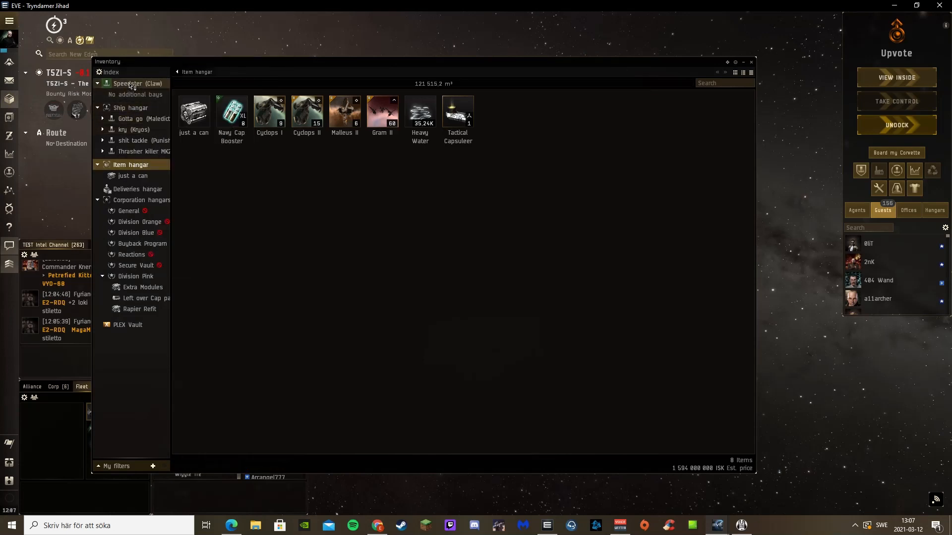
Get a repair quote for Speedster (Claw), then close the empty Repairshop window.
right_click(135, 83)
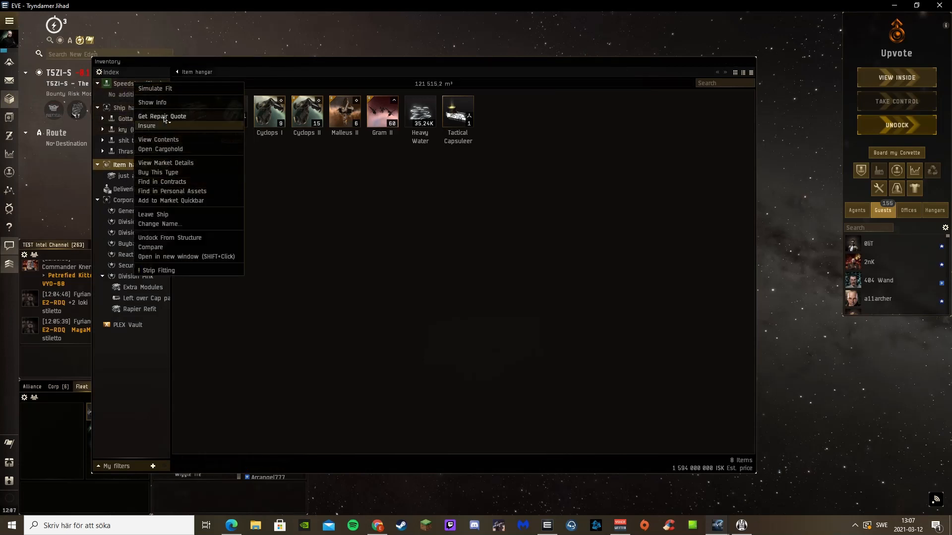
left_click(162, 116)
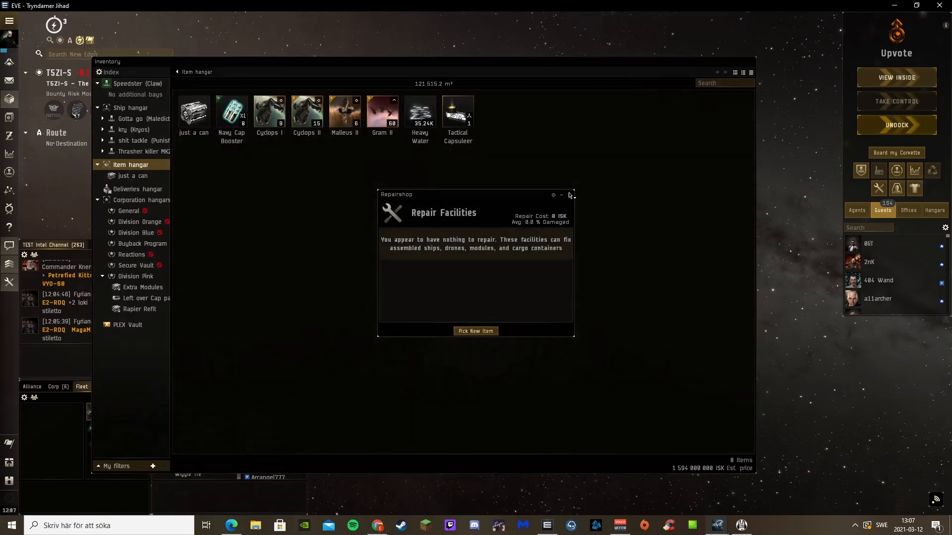
left_click(570, 195)
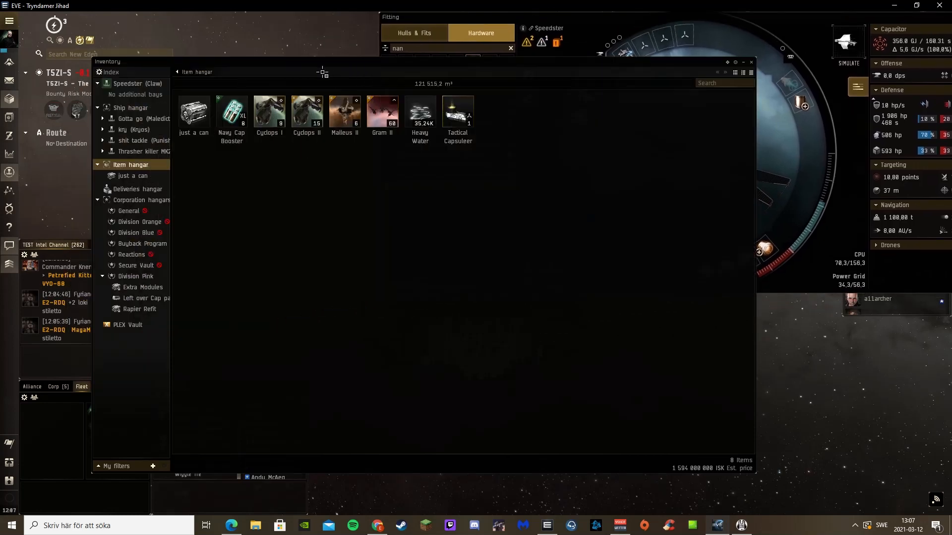
Open the Ship hangar and board the Thrasher killer MK2.
left_click(130, 108)
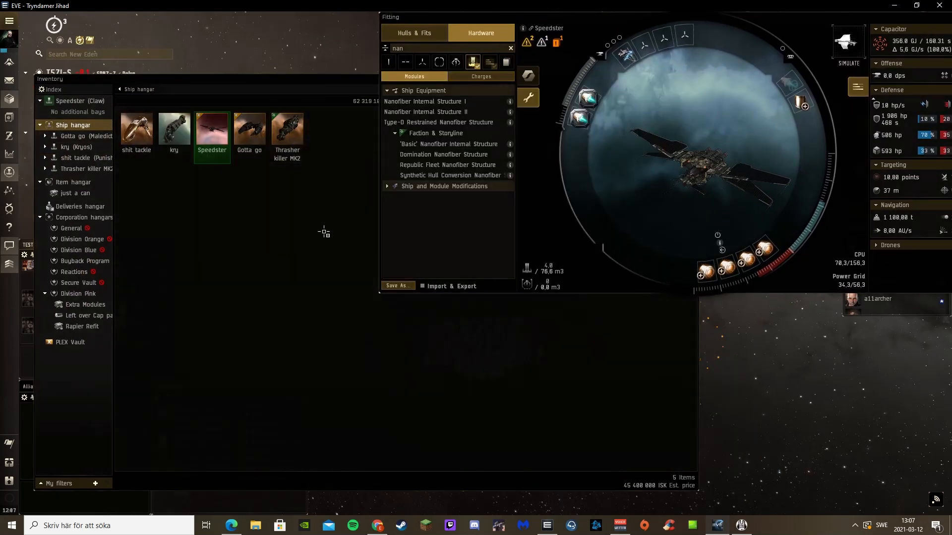
left_click(75, 193)
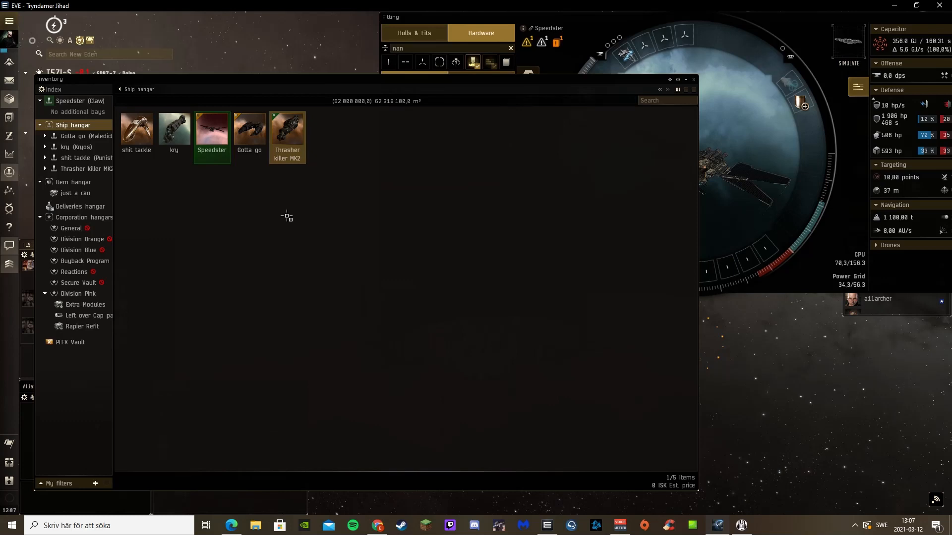
double_click(287, 128)
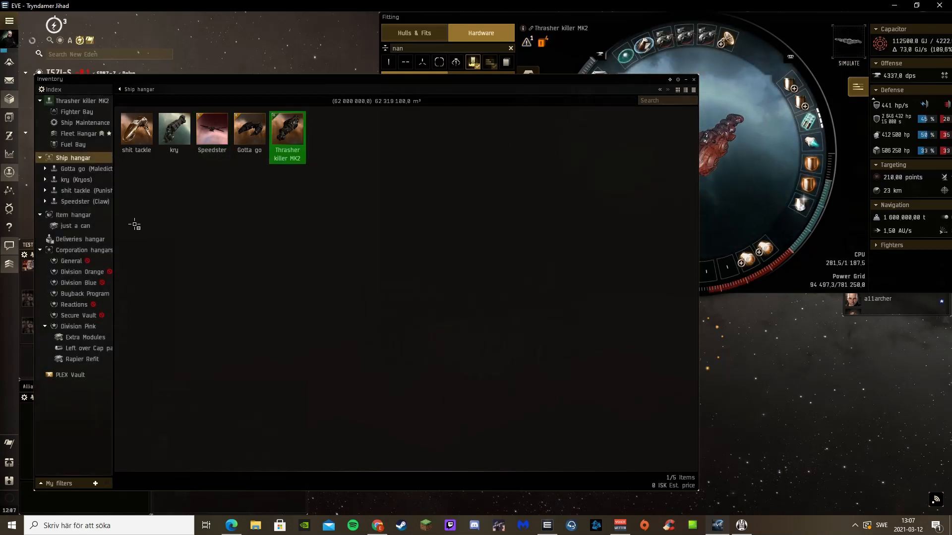
left_click(75, 225)
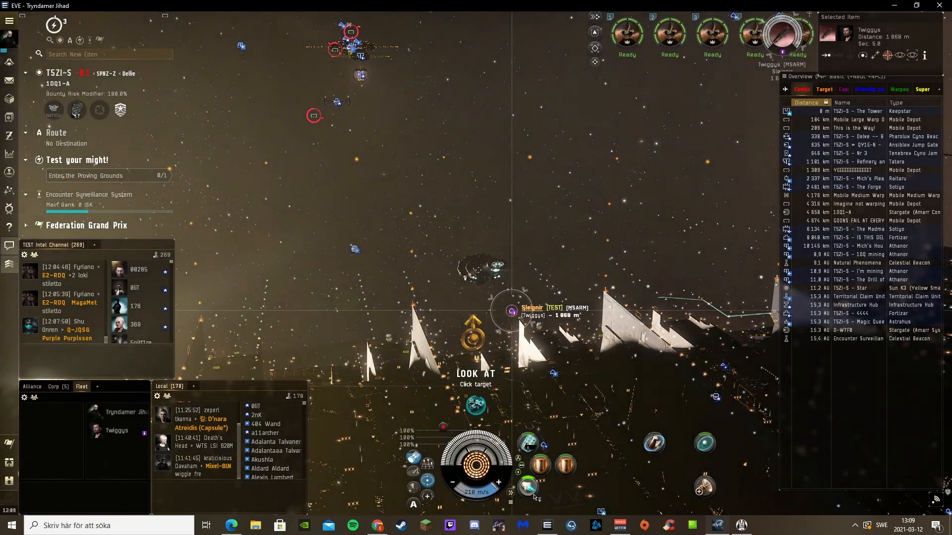
mouse_move(527, 486)
type("nan")
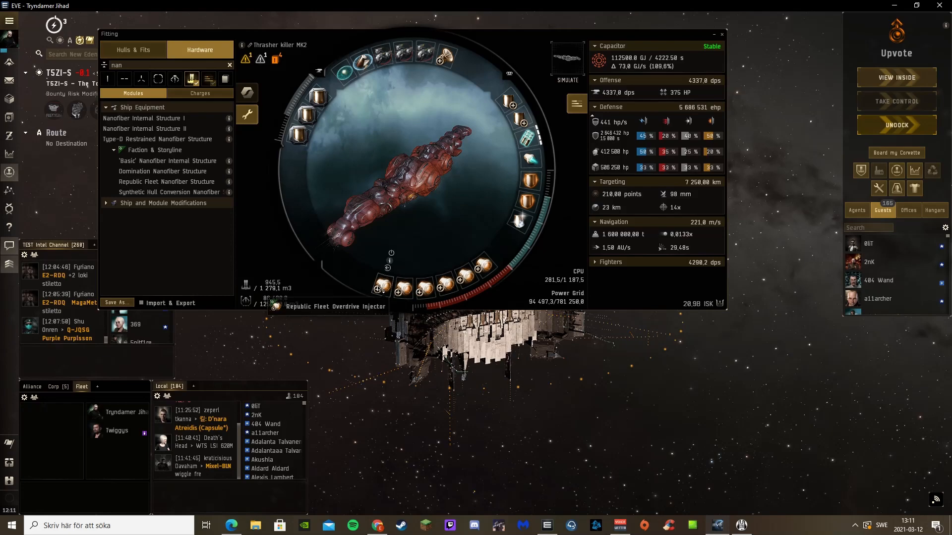
left_click(722, 34)
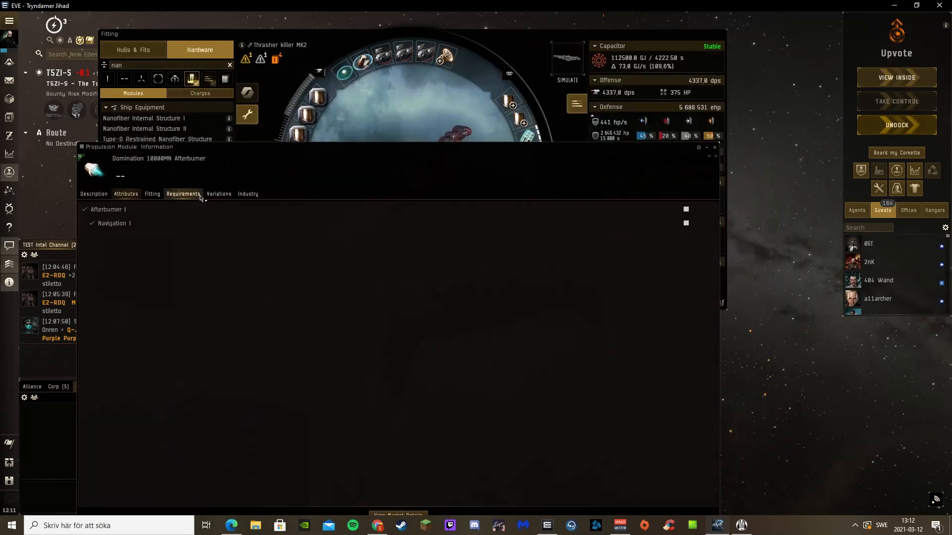
left_click(219, 194)
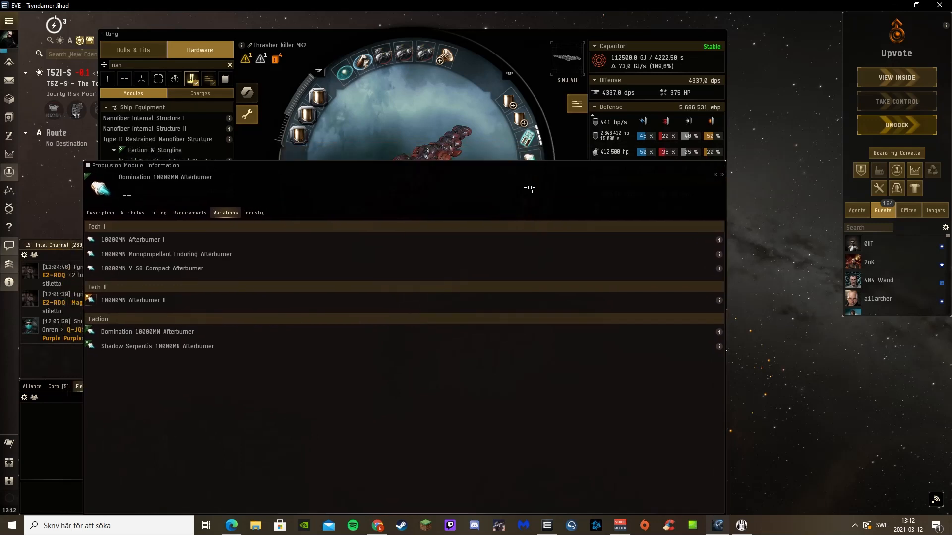
left_click(175, 229)
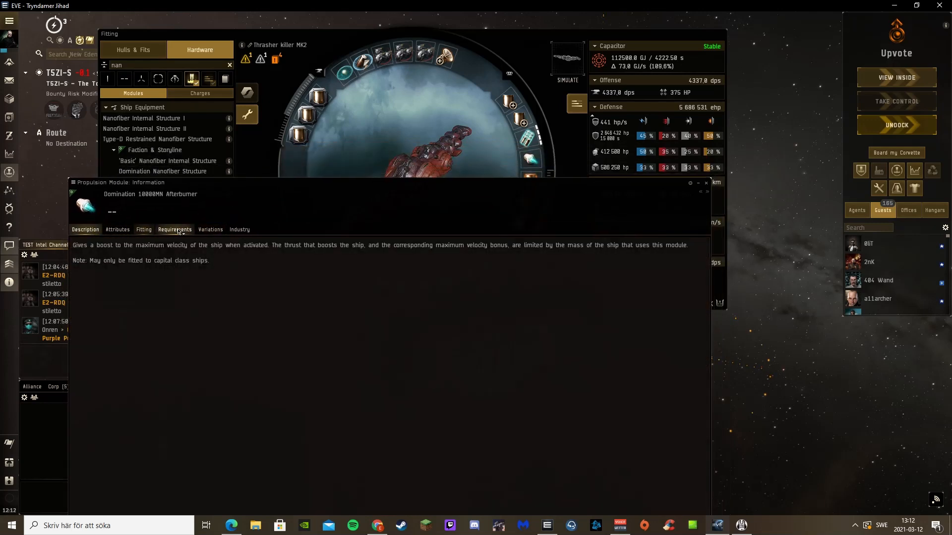
left_click(113, 230)
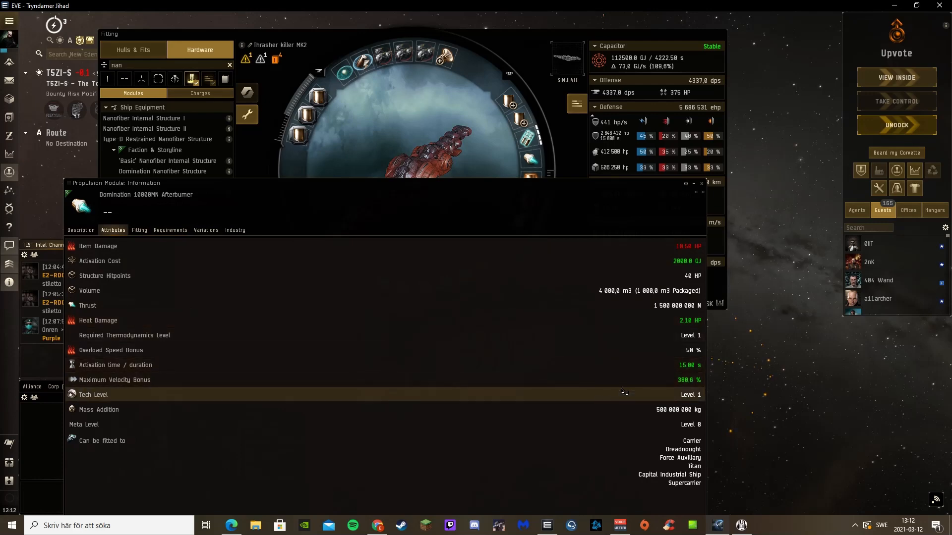
left_click(701, 183)
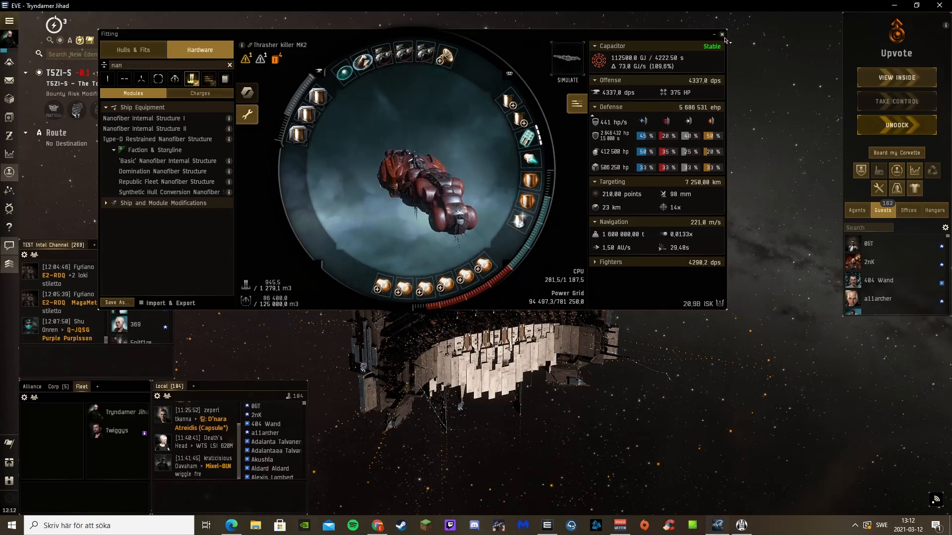
Close and reopen the supercarrier's fitting window.
left_click(722, 34)
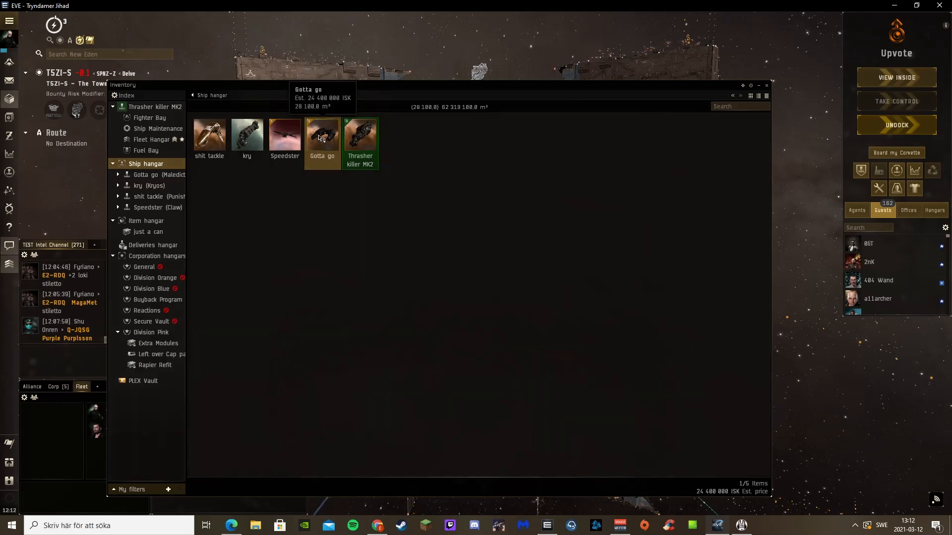
left_click(285, 133)
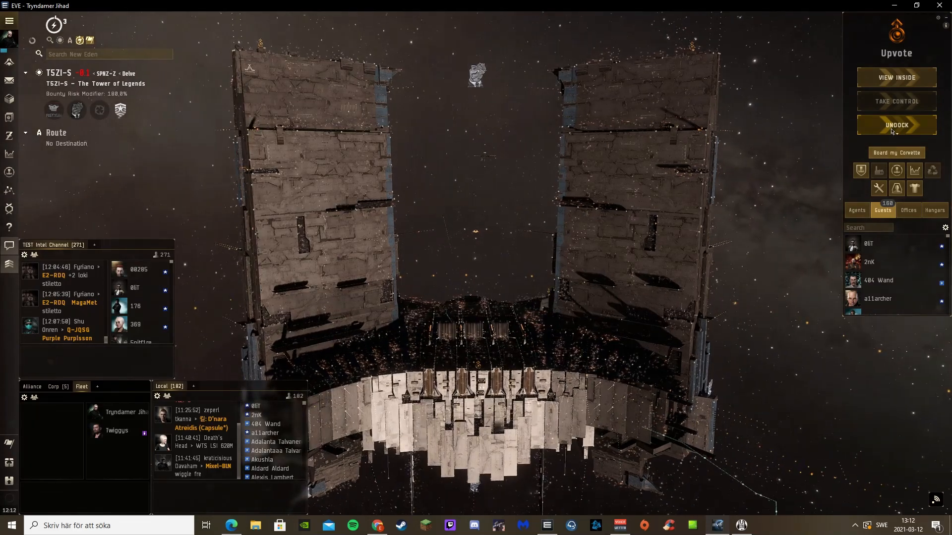
left_click(896, 125)
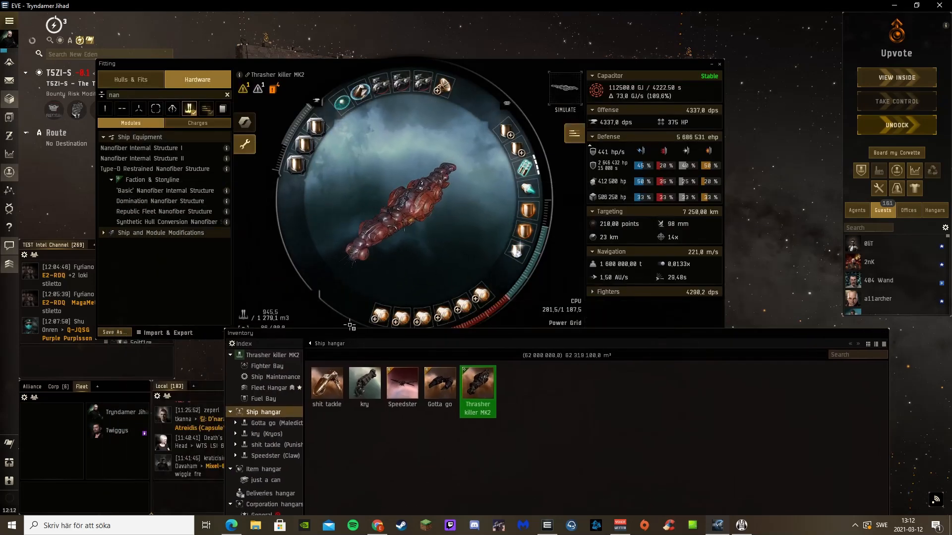
Switch back to the Speedster (Claw) and undock from the Keepstar.
left_click(266, 480)
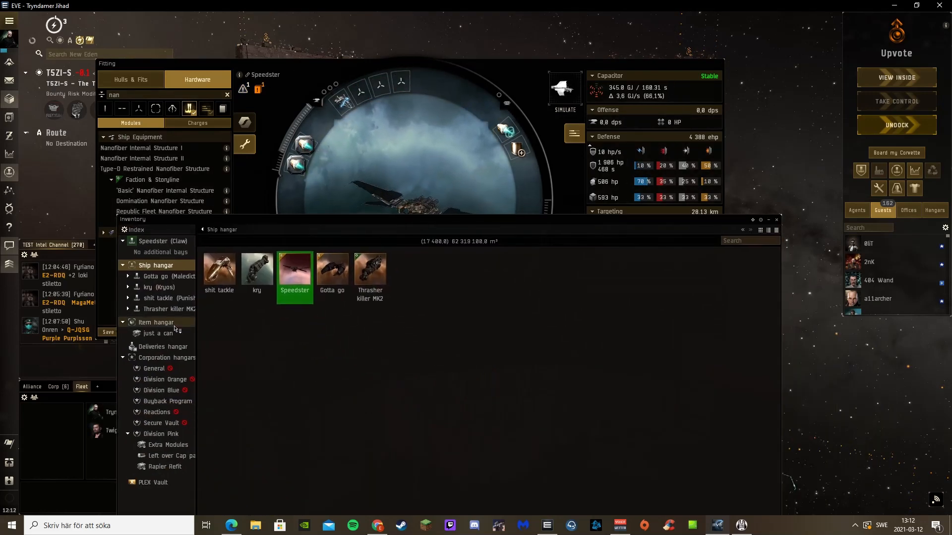
left_click(160, 333)
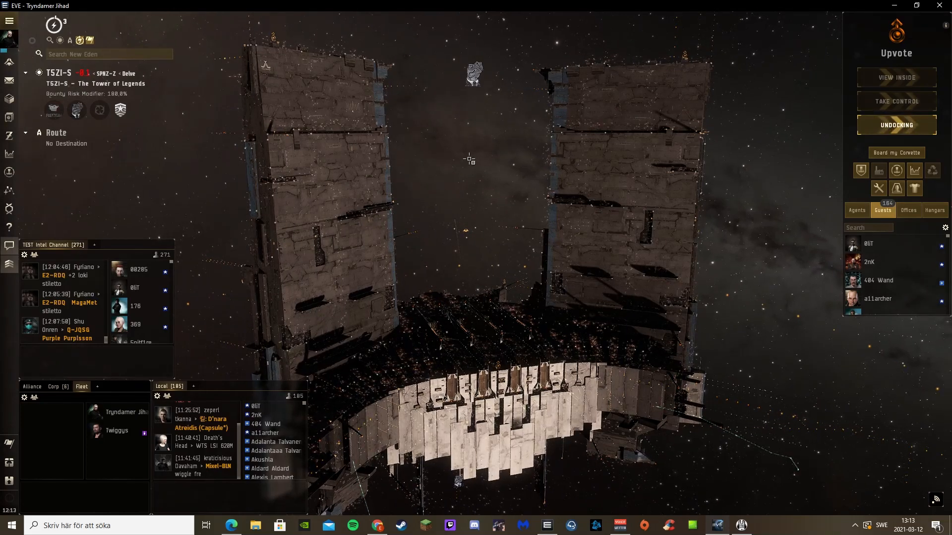
left_click(896, 125)
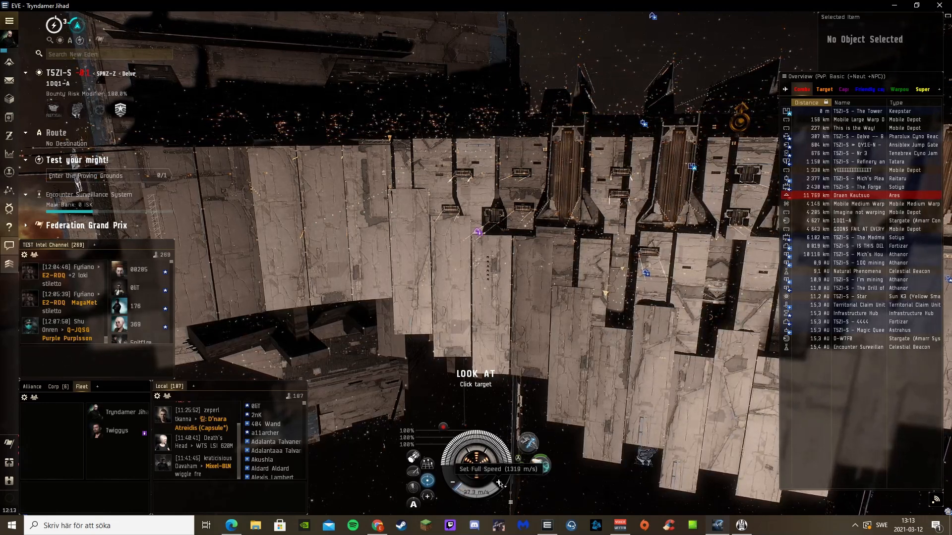
Select Twiggys' Sleipnir, 14 km away, and center the camera on it.
left_click(478, 231)
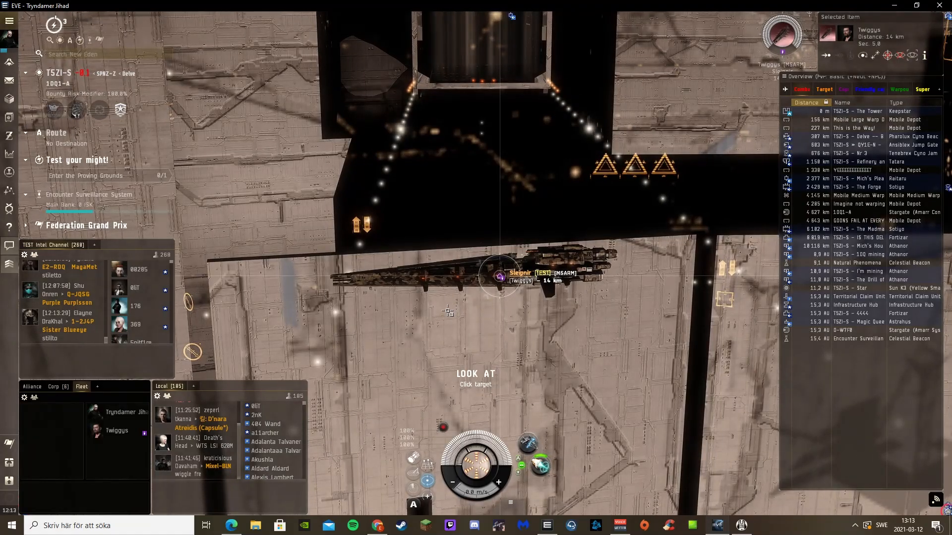
Show the saved Speedster fit (1319.1 m/s) and link it in fleet chat.
right_click(501, 263)
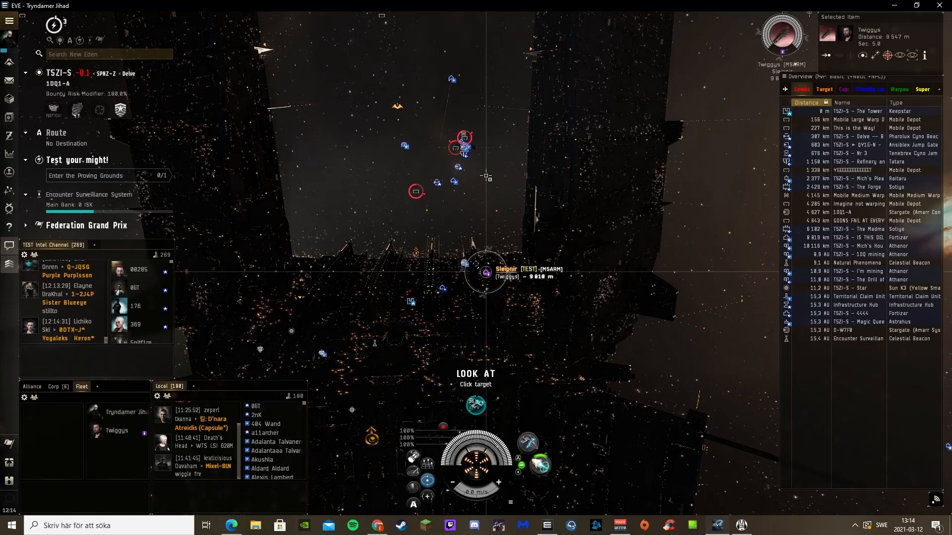
left_click(850, 211)
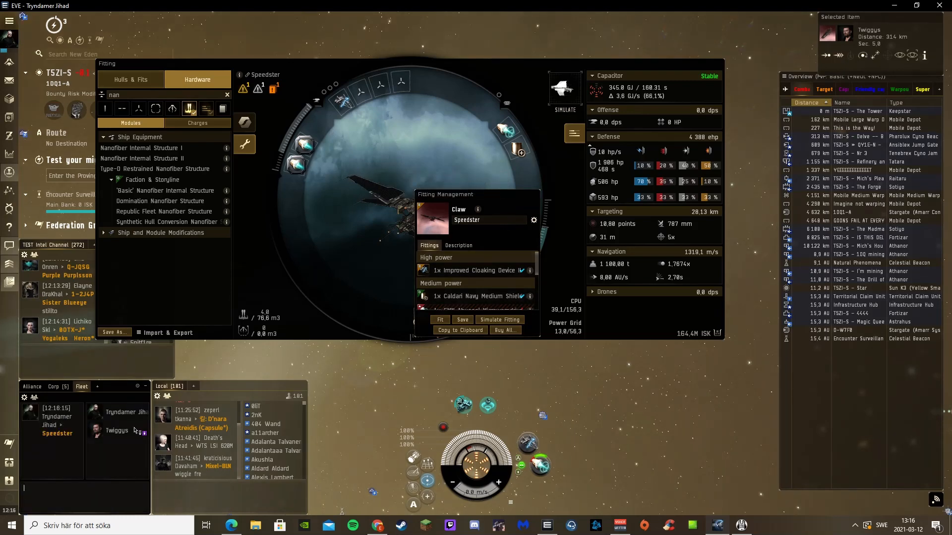
View the Speedster fit's module list, then close it.
left_click(719, 65)
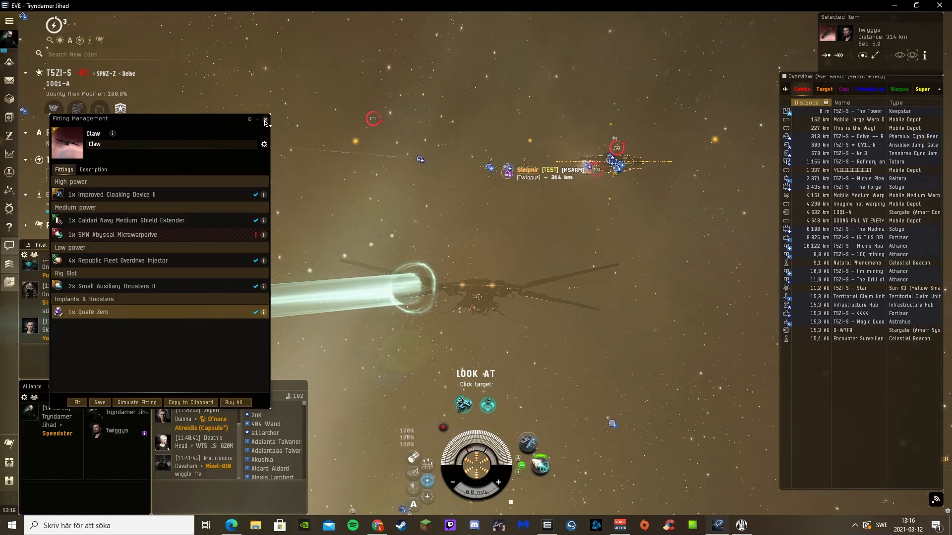
left_click(265, 119)
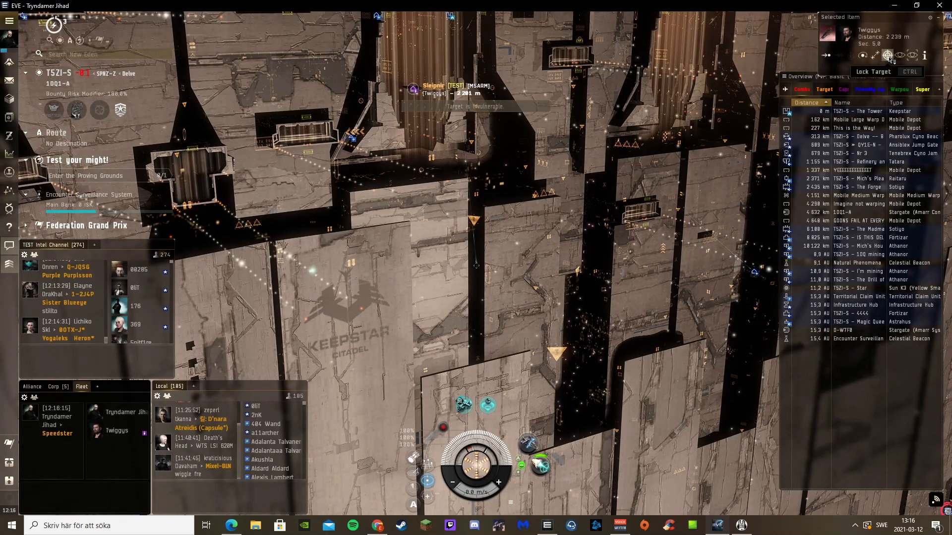
Lock Twiggys' Sleipnir, then align toward the 1DQ1-A stargate at full speed.
left_click(888, 55)
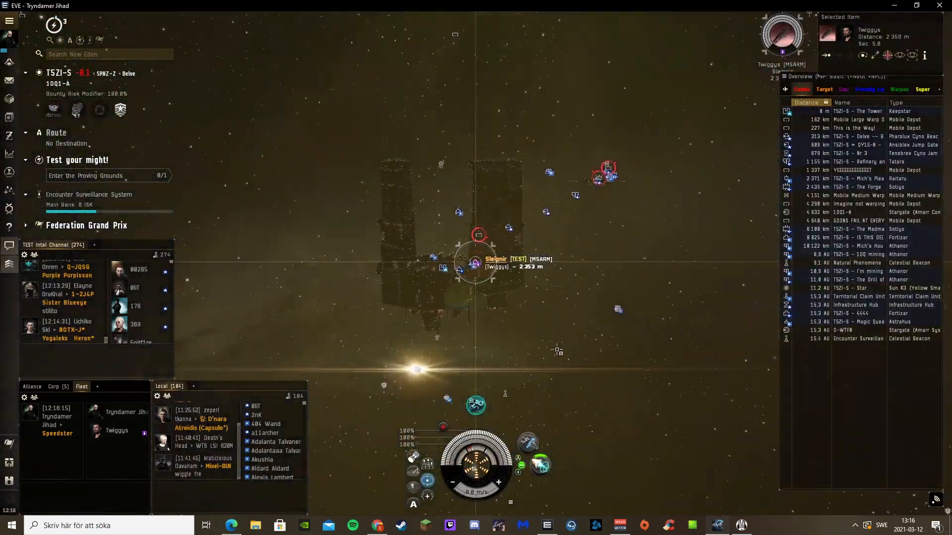
left_click(859, 211)
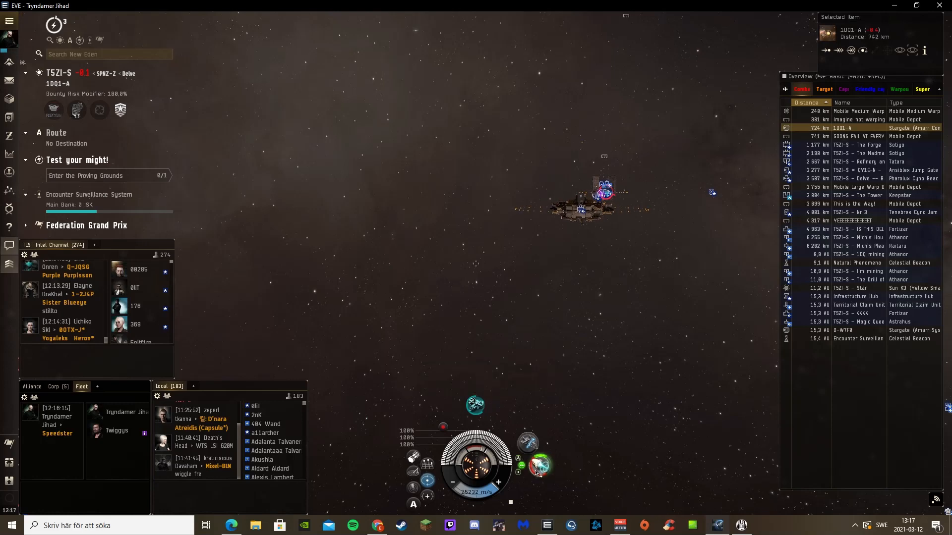
Warp to the D-W7F0 stargate, stopping about 2,165 m away.
left_click(853, 330)
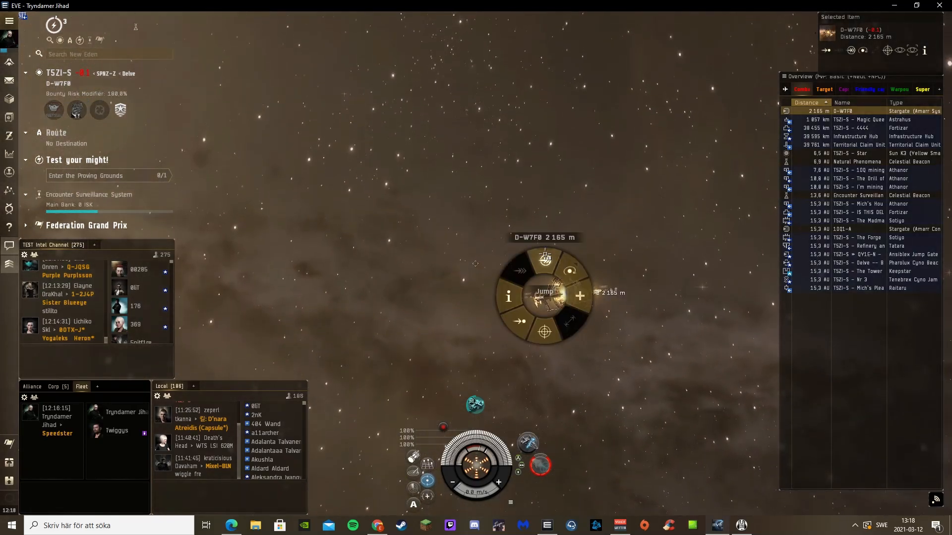
Jump through D-W7F0 and back, then warp to the Tower of Legends Keepstar.
left_click(546, 292)
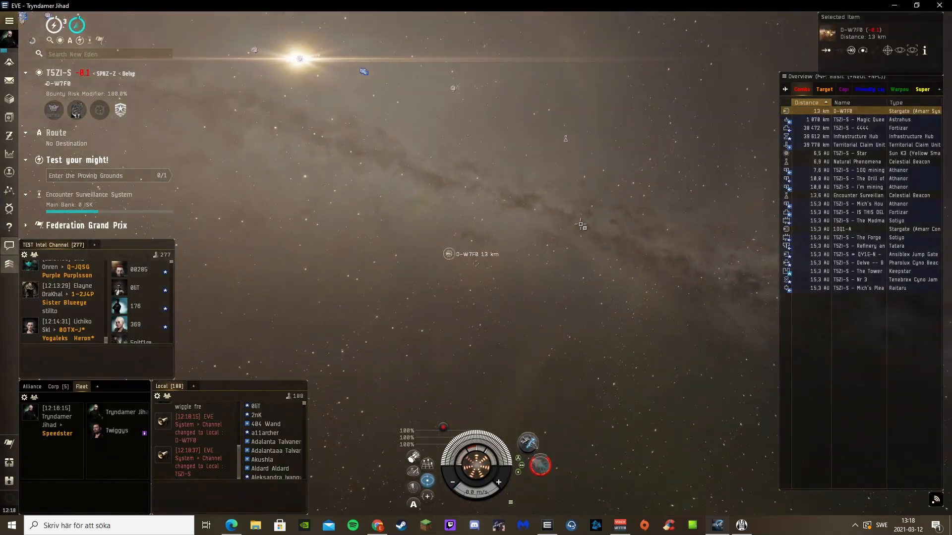
left_click(857, 271)
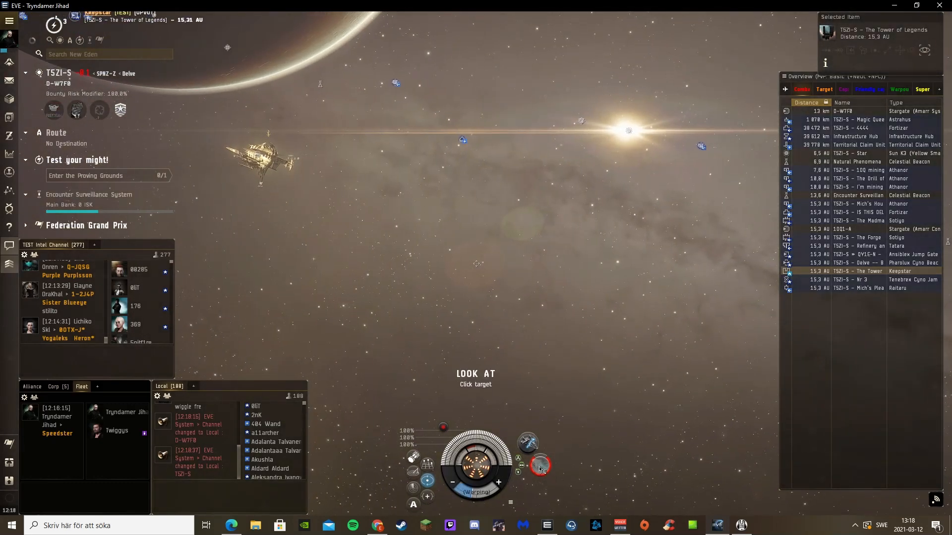
Read the Abyssal Microwarpdrive's Show Info description, then close the info window.
right_click(540, 465)
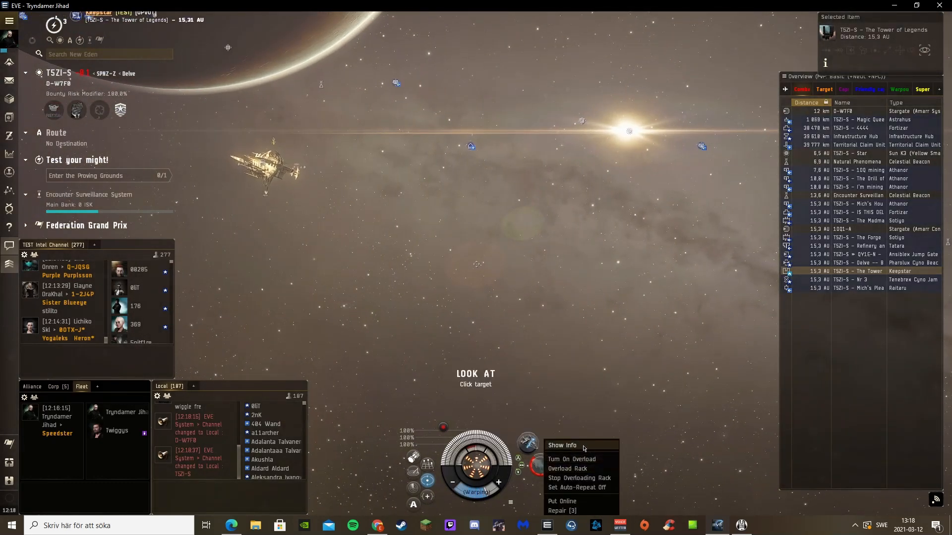
left_click(561, 445)
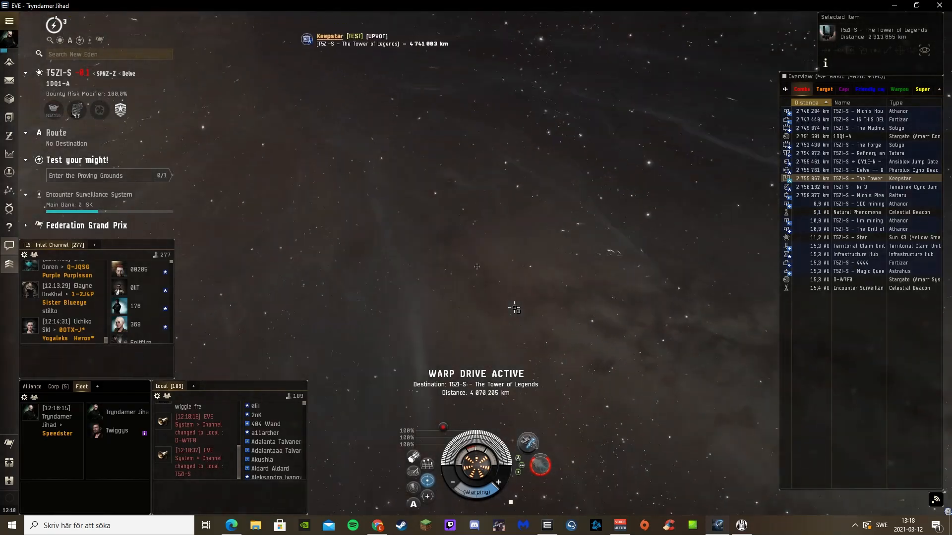
right_click(540, 465)
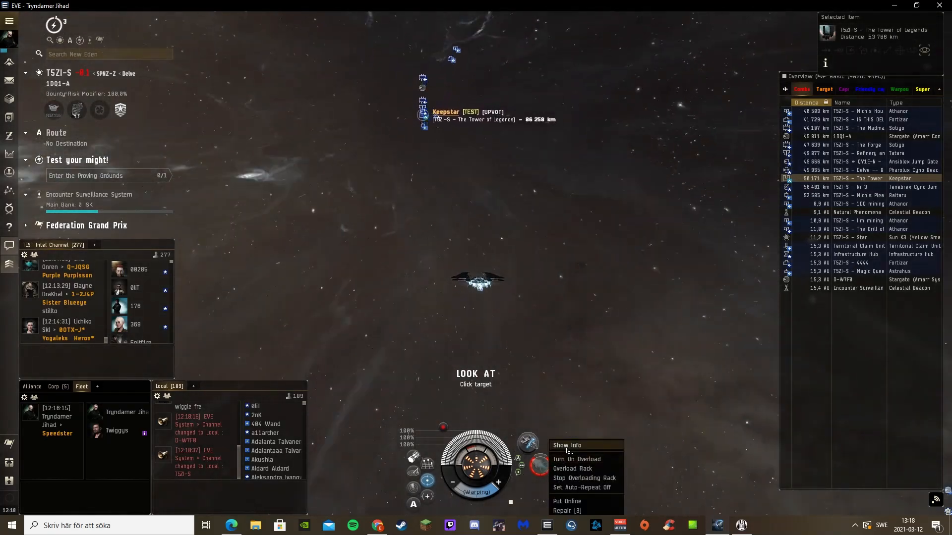
left_click(566, 445)
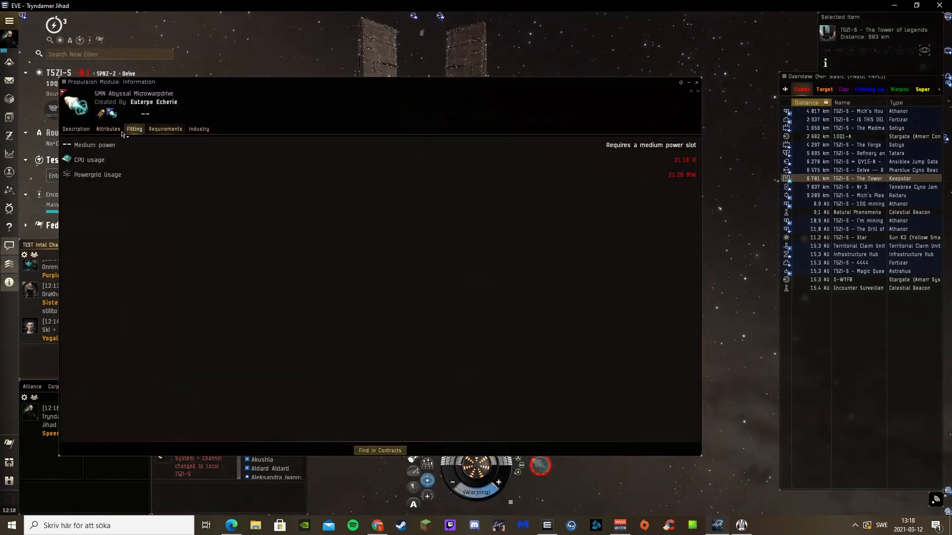
left_click(76, 129)
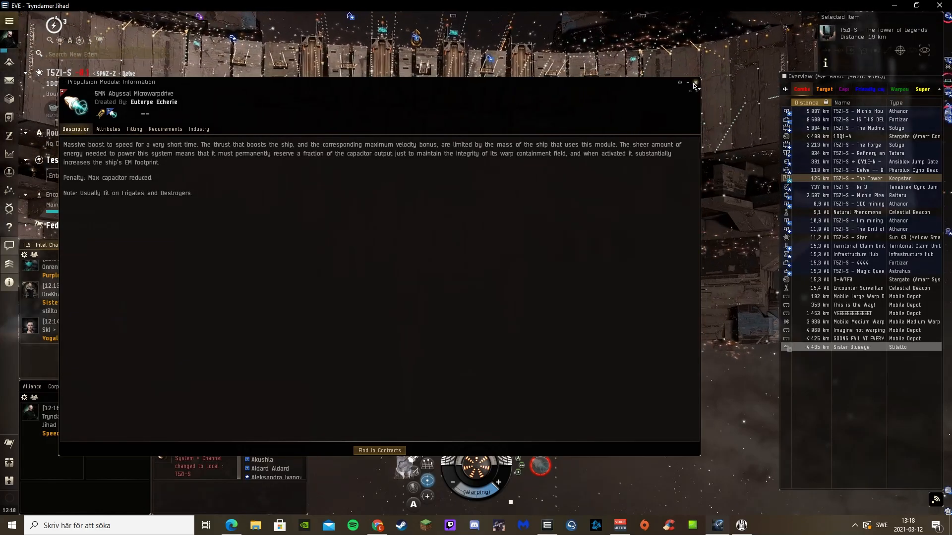
left_click(696, 84)
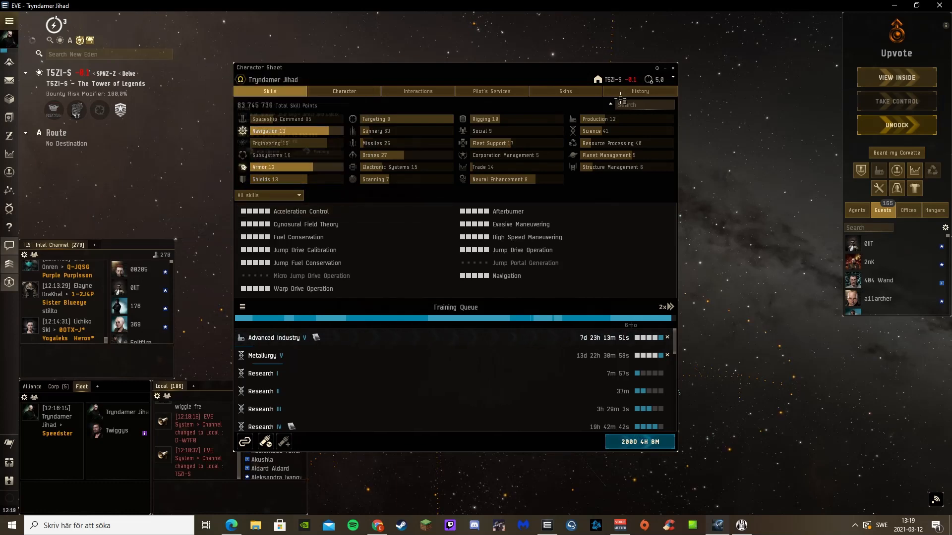
Get a repair quote for the Speedster from the ship hangar and repair all modules.
left_click(672, 67)
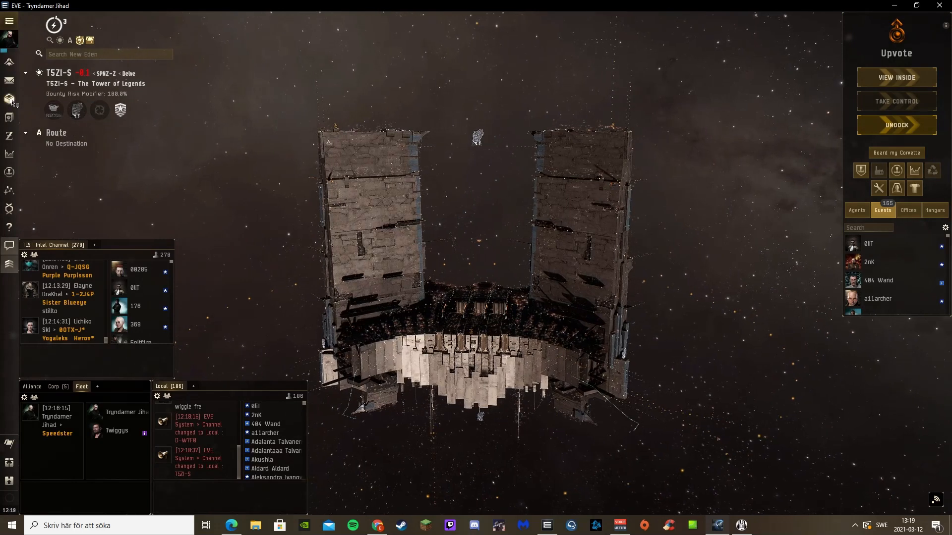
left_click(9, 99)
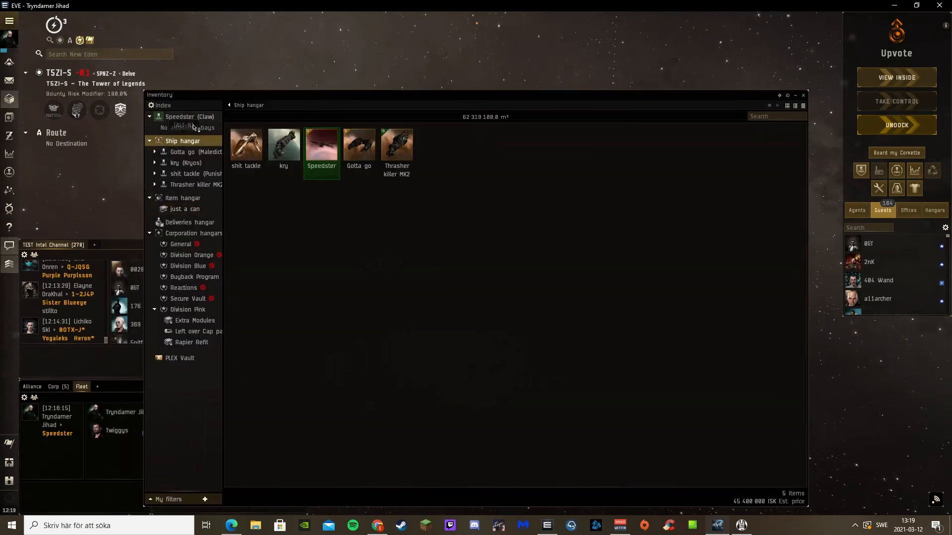
right_click(322, 146)
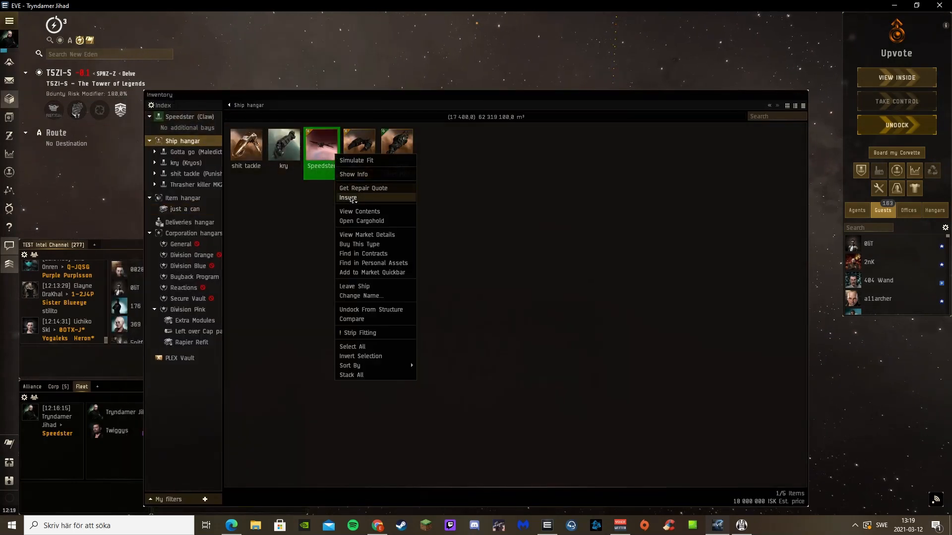
left_click(363, 189)
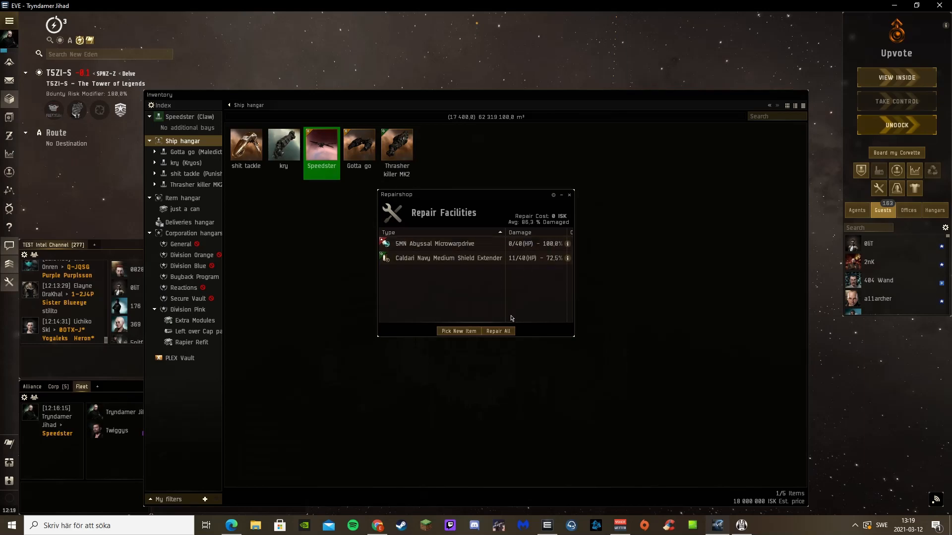
left_click(569, 194)
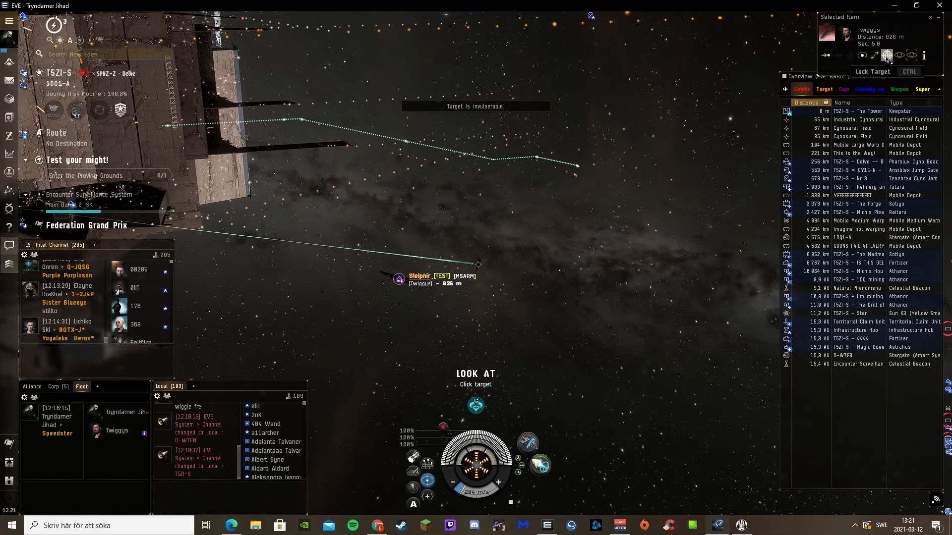
Stop the Claw before accelerating away from the Keepstar.
left_click(887, 55)
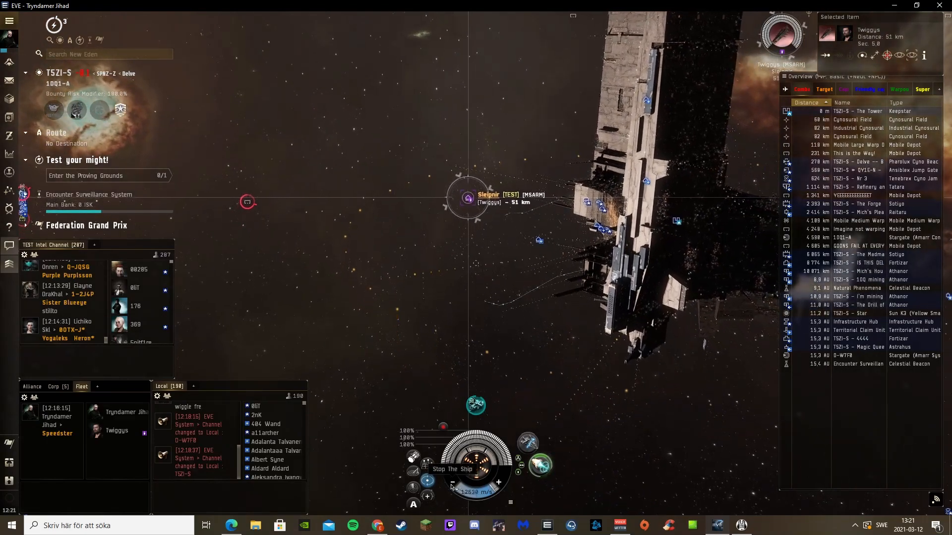
left_click(451, 469)
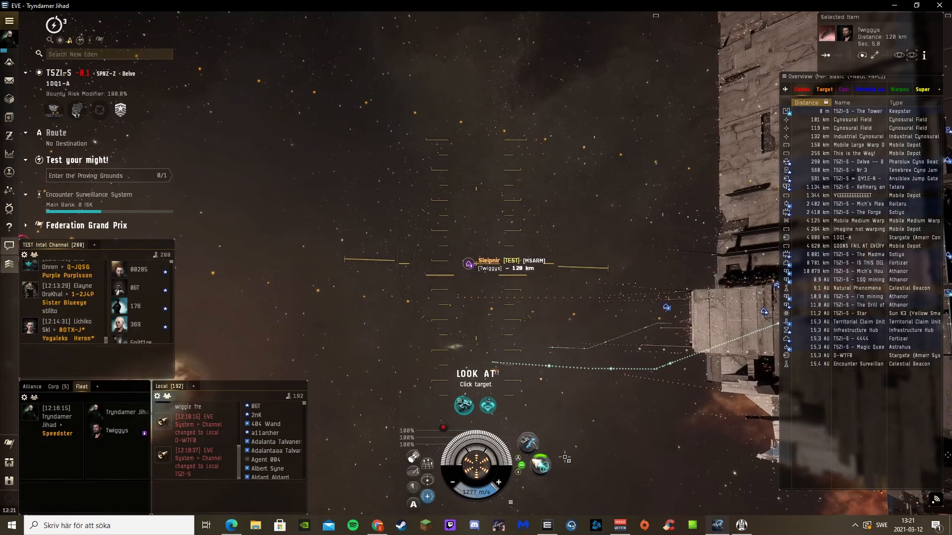
mouse_move(540, 465)
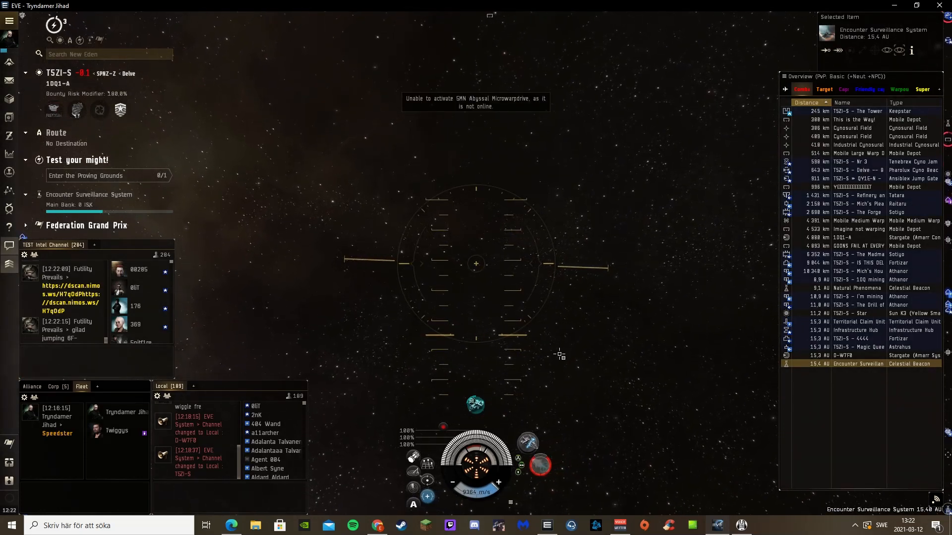
Approach the Tower of Legends Keepstar from the Overview.
left_click(857, 111)
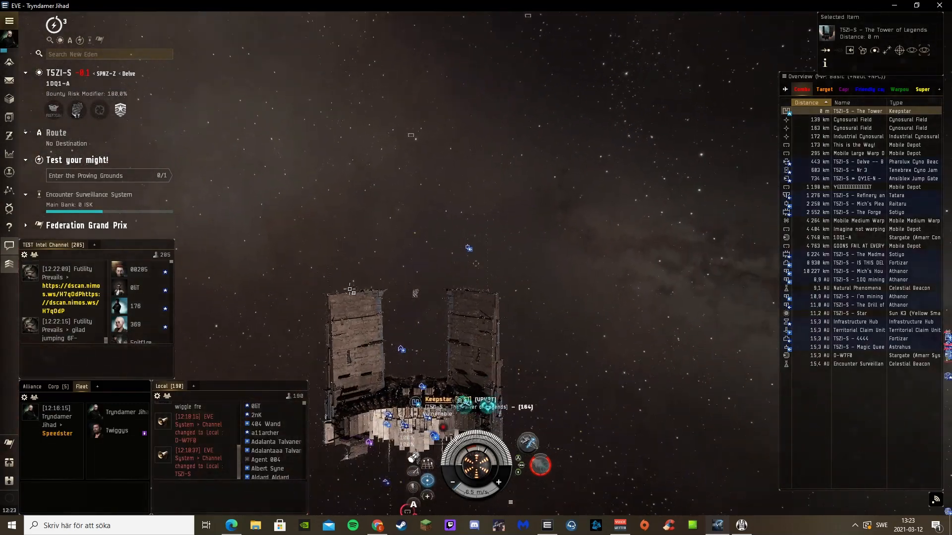
Review installed implants and active boosters under Character Augmentations, then close the sheet.
left_click(9, 47)
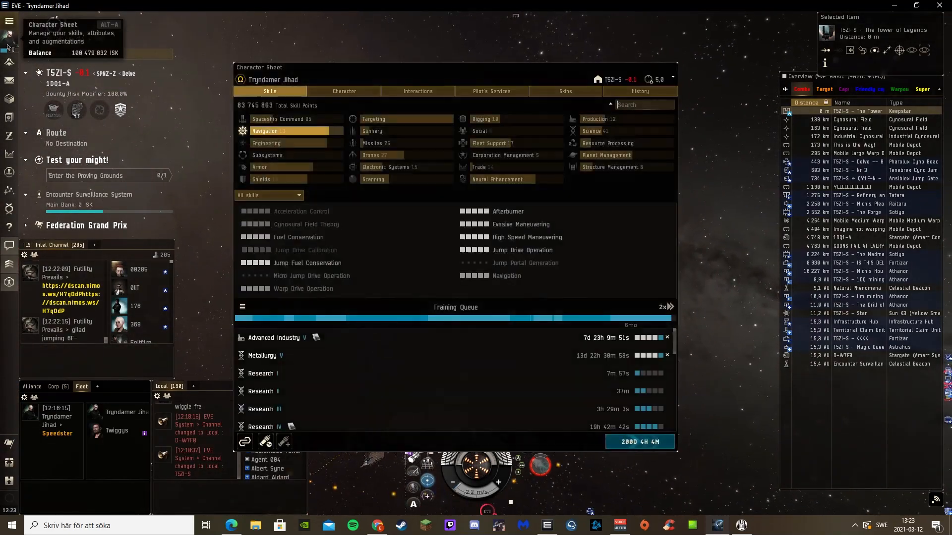
left_click(337, 86)
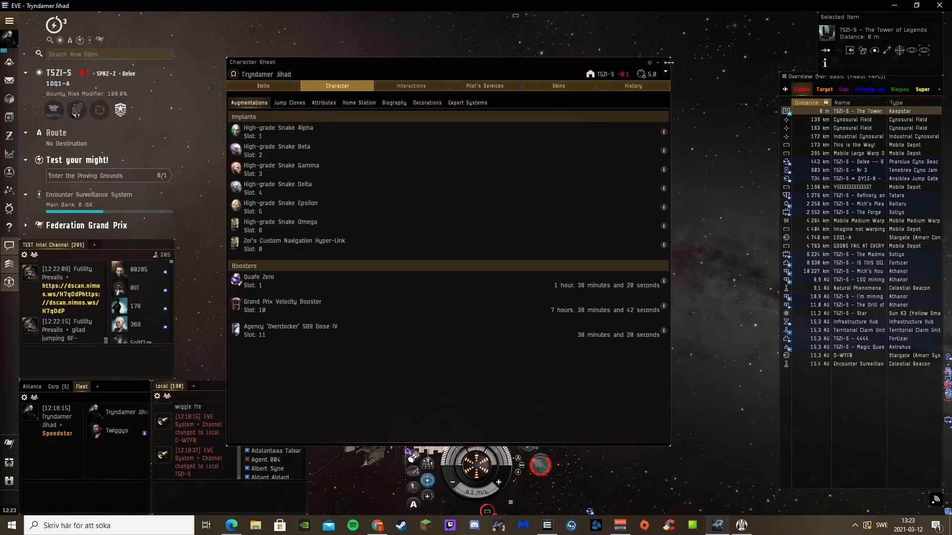
left_click(661, 62)
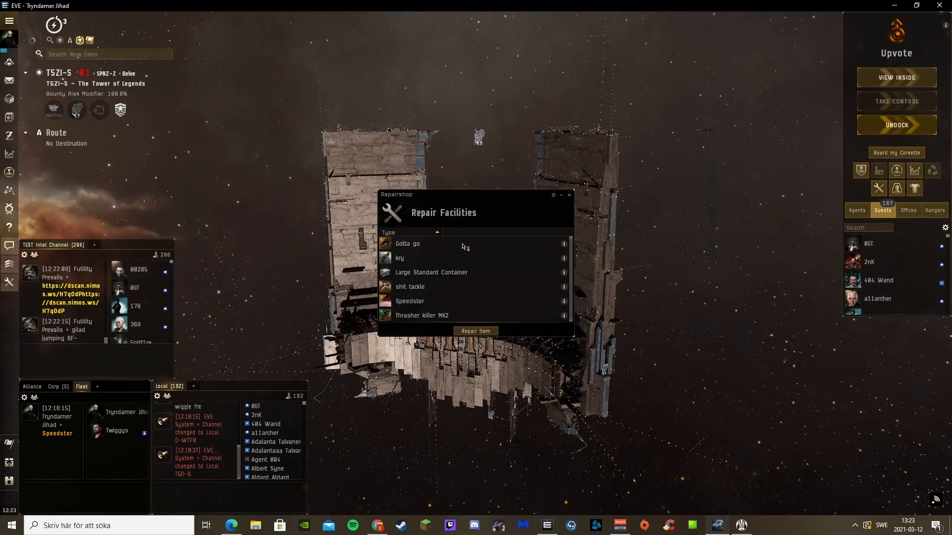
Repair the item in the Repairshop before undocking.
left_click(410, 301)
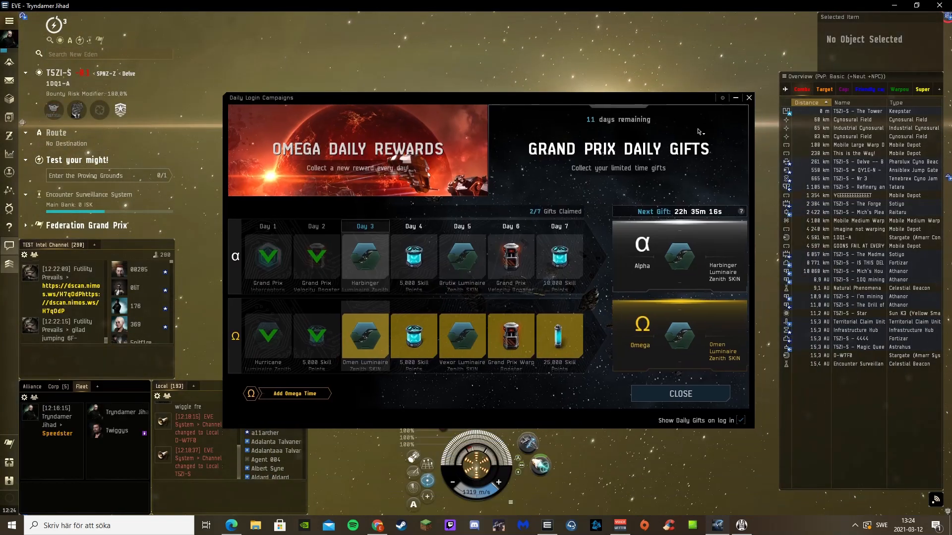
left_click(679, 393)
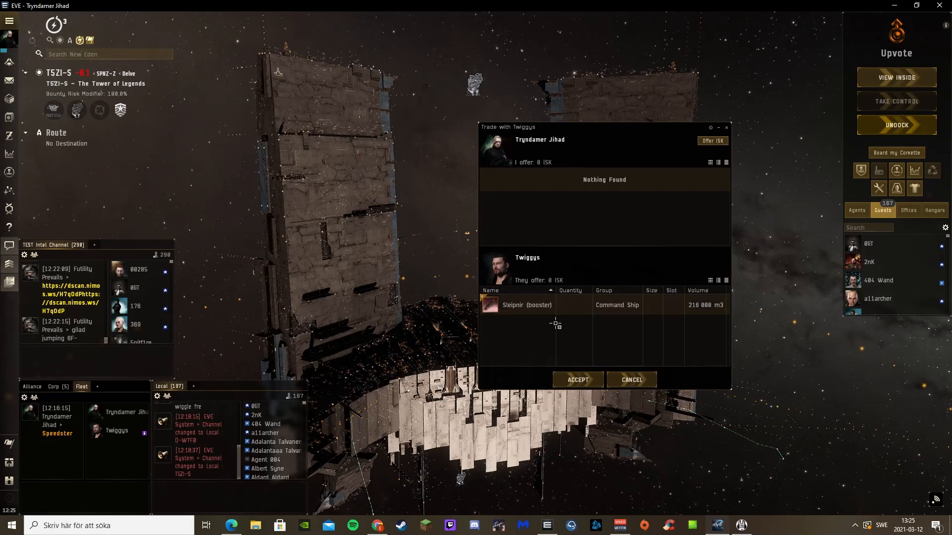
Accept Twiggys' Sleipnir trade and reposition the ship hangar inventory window.
left_click(577, 379)
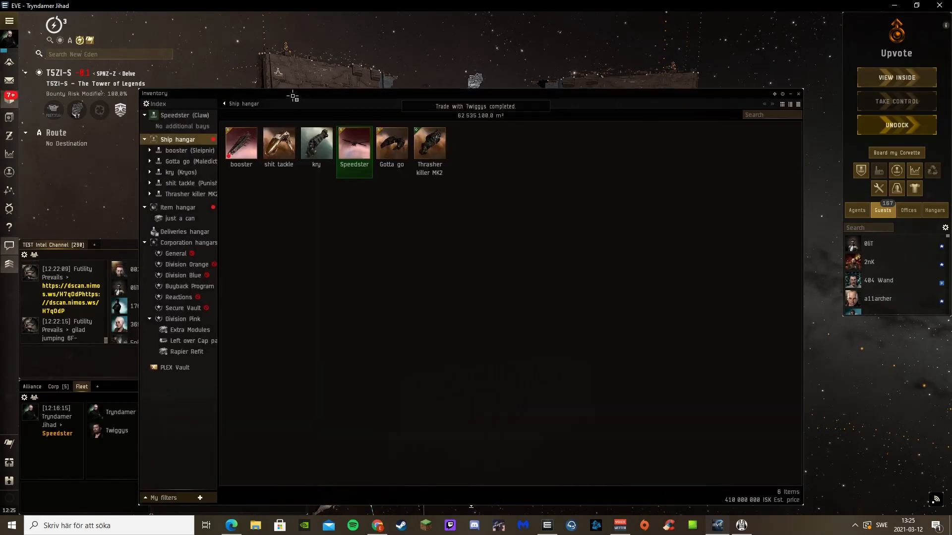
left_click_drag(293, 94, 293, 69)
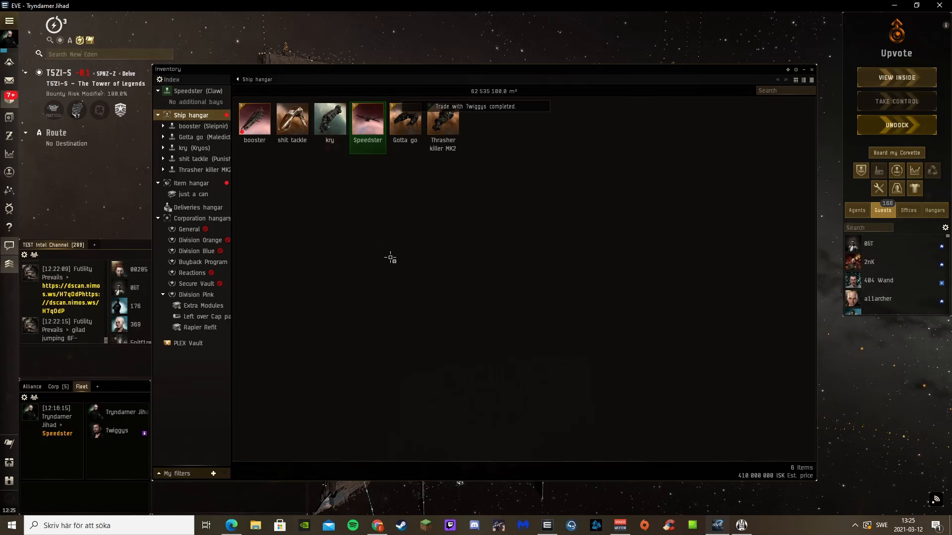